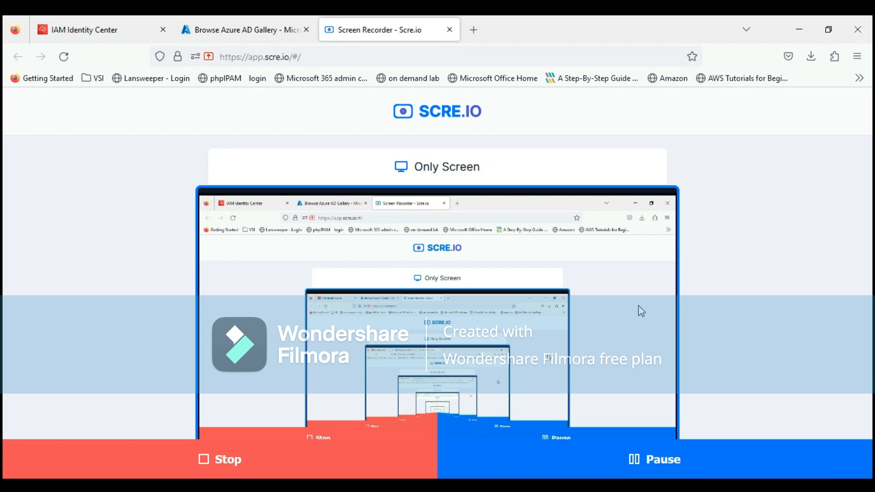
mouse_move(511, 309)
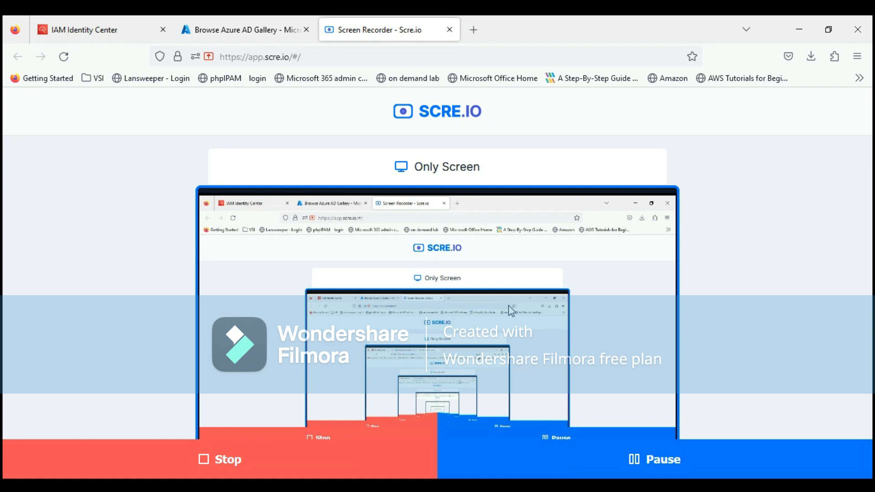
mouse_move(498, 284)
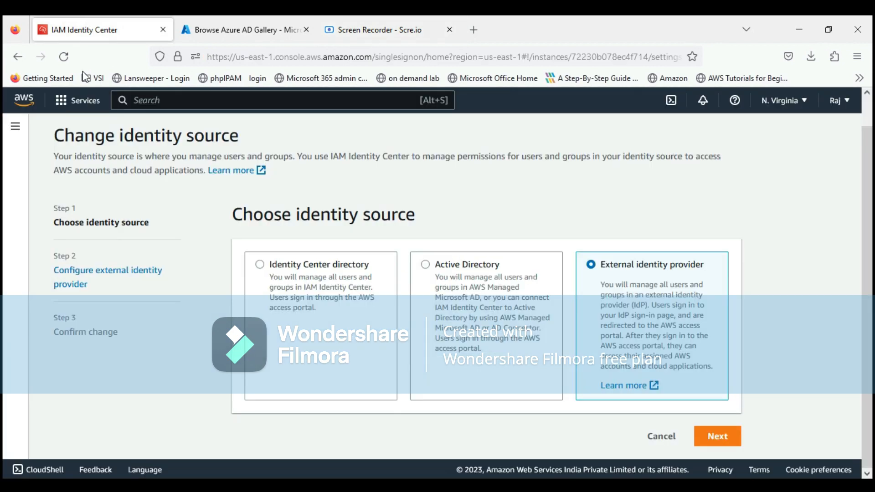
mouse_move(237, 186)
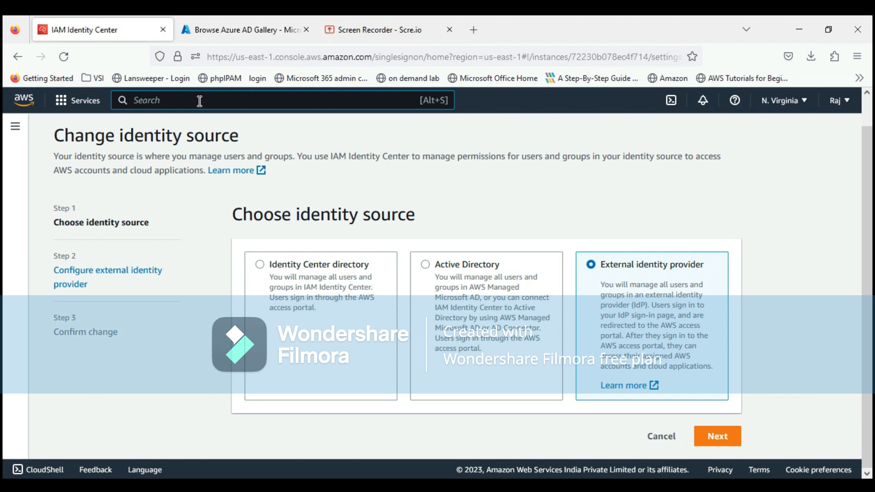
Step: Search the AWS console for 'sso' and go to the IAM Identity Center dashboard
text(sso)
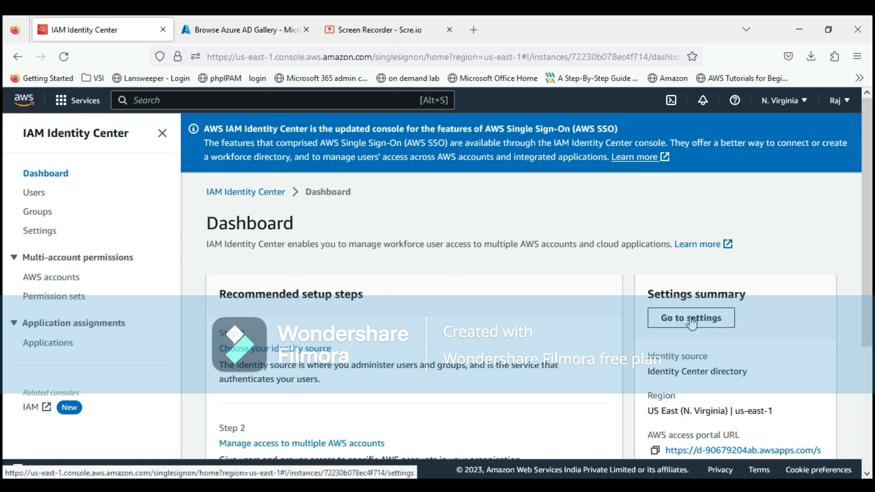
Step: Go to Identity Center settings and show the identity source Actions menu
click(690, 317)
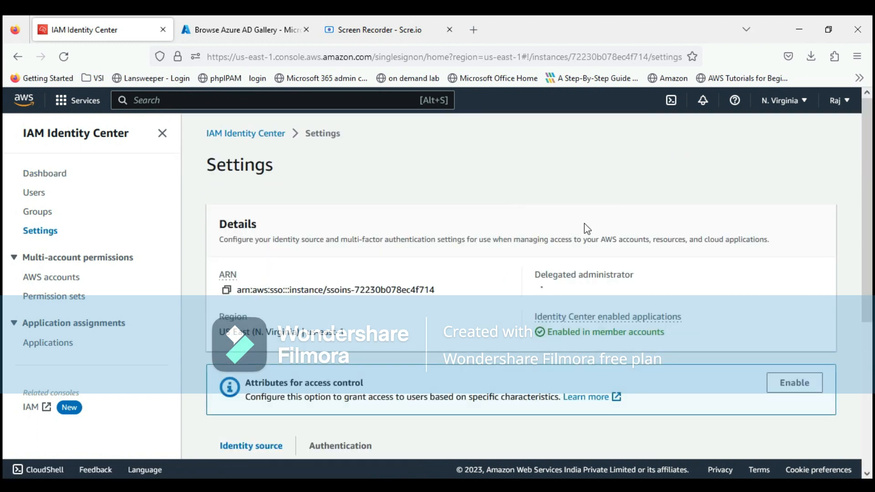
scroll(down, 3)
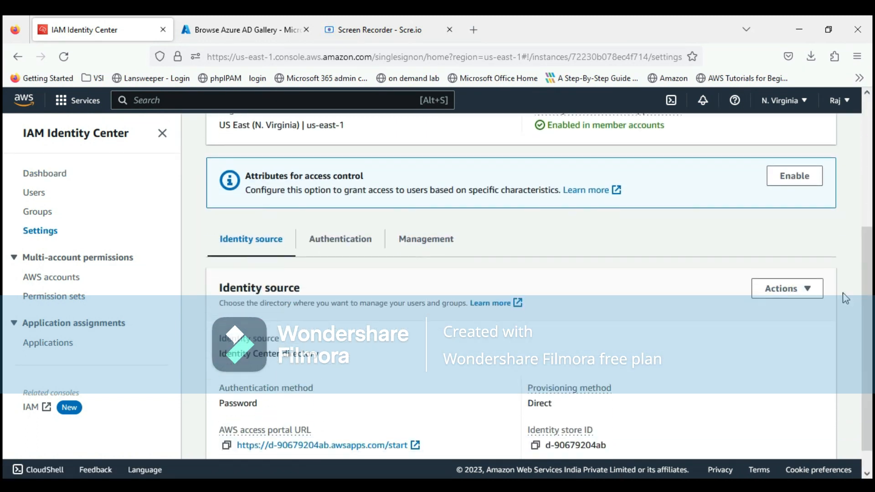
mouse_move(374, 357)
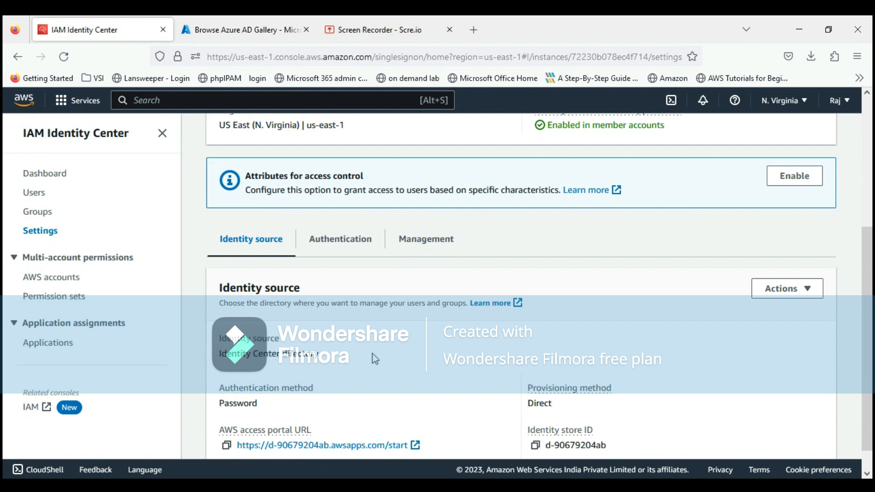
mouse_move(306, 304)
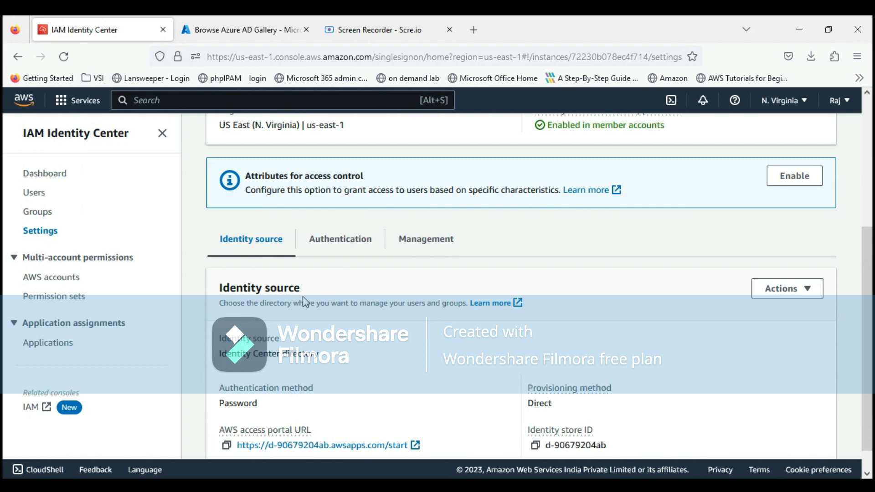
mouse_move(452, 342)
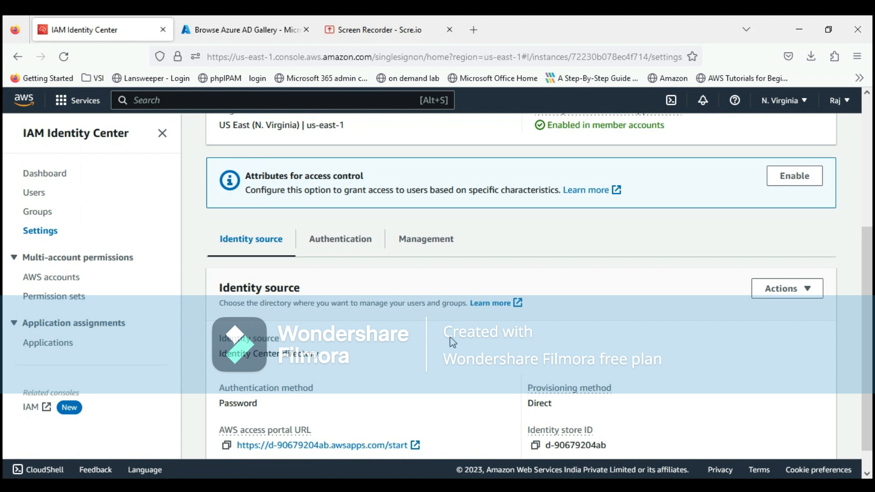
mouse_move(425, 301)
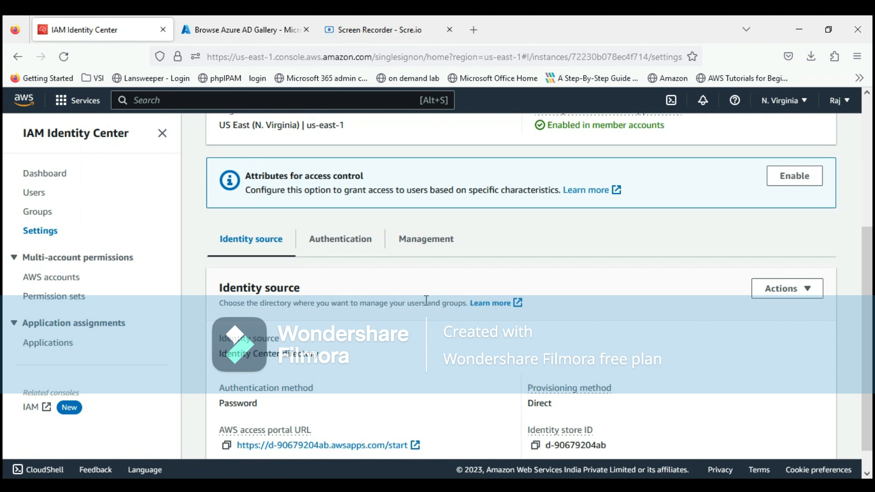
click(786, 288)
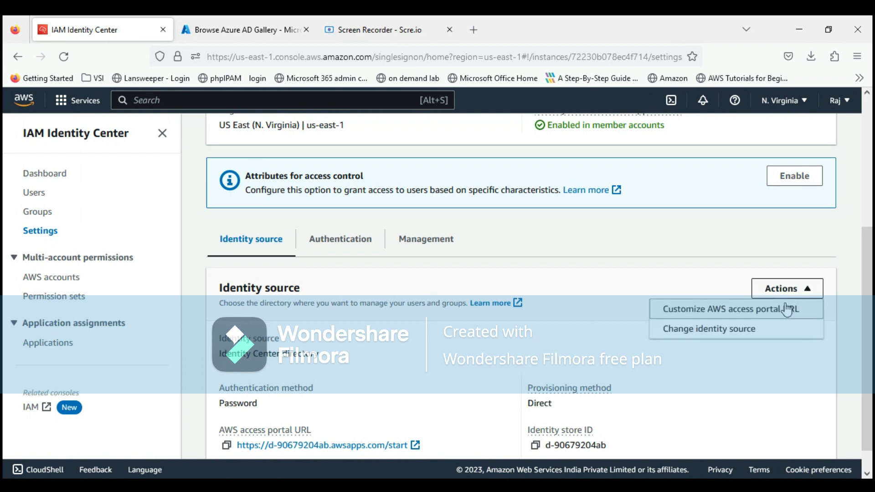
Step: Start Change identity source and select External identity provider
click(708, 329)
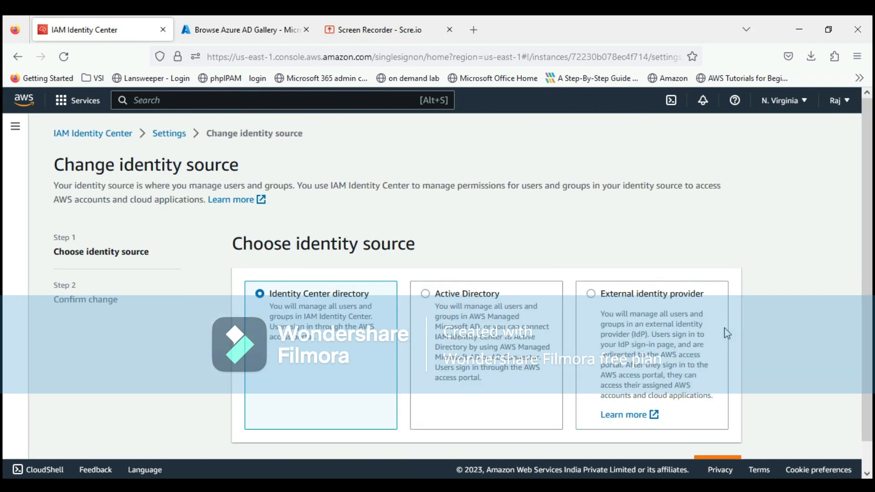
mouse_move(287, 341)
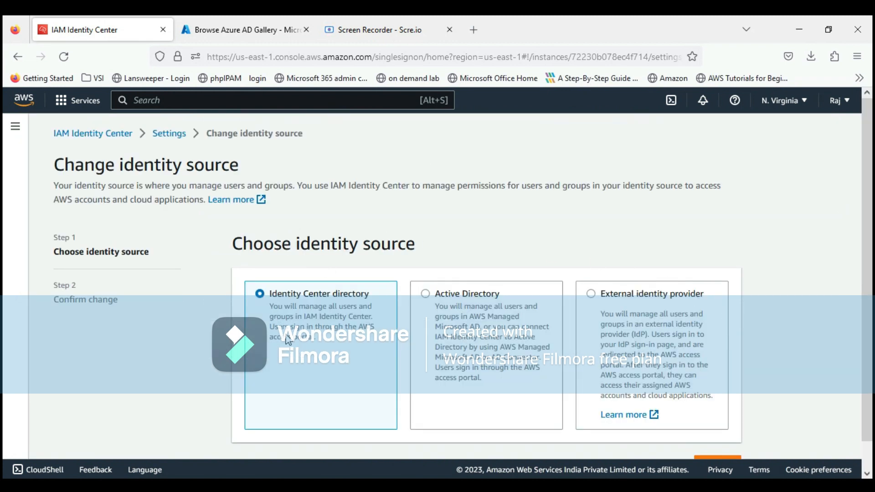
mouse_move(340, 310)
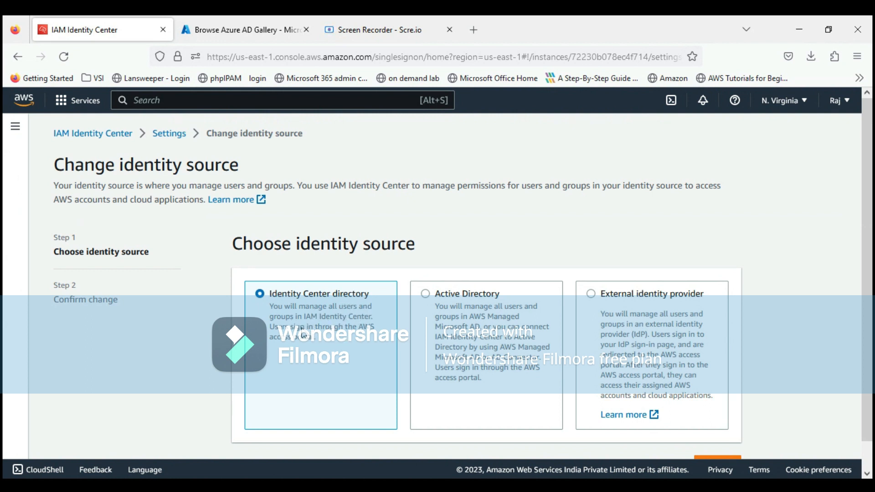
mouse_move(332, 345)
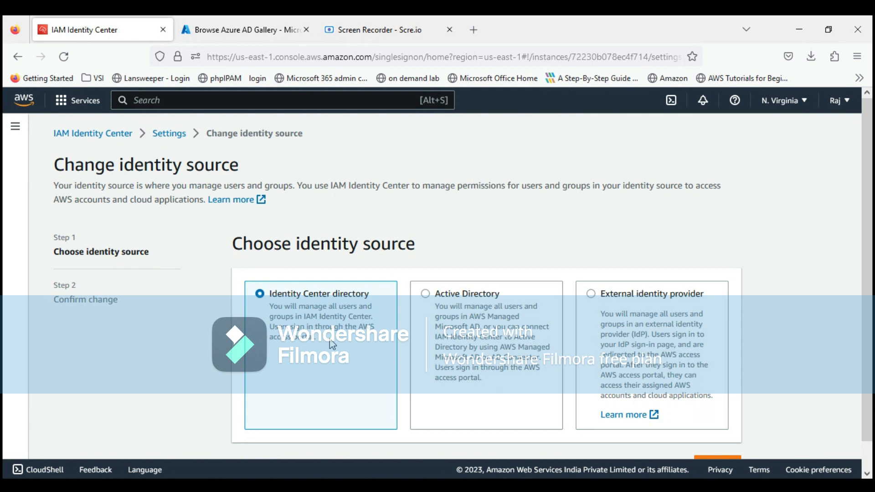
mouse_move(310, 363)
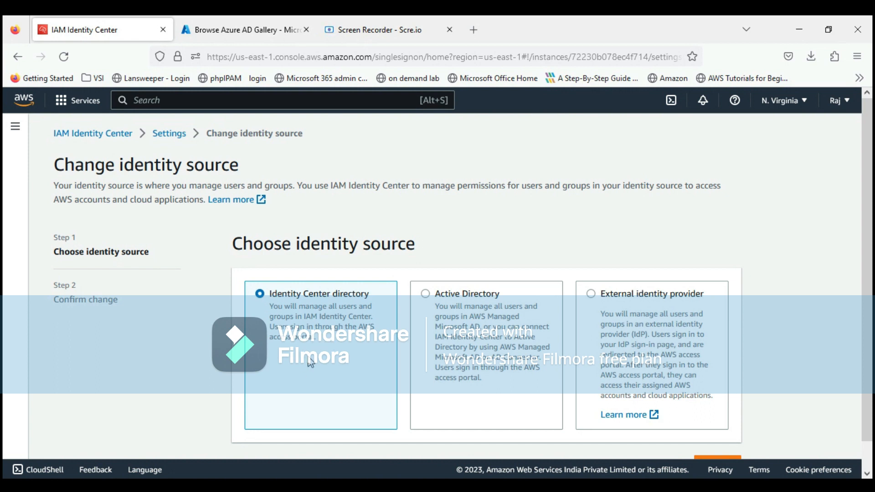
mouse_move(469, 316)
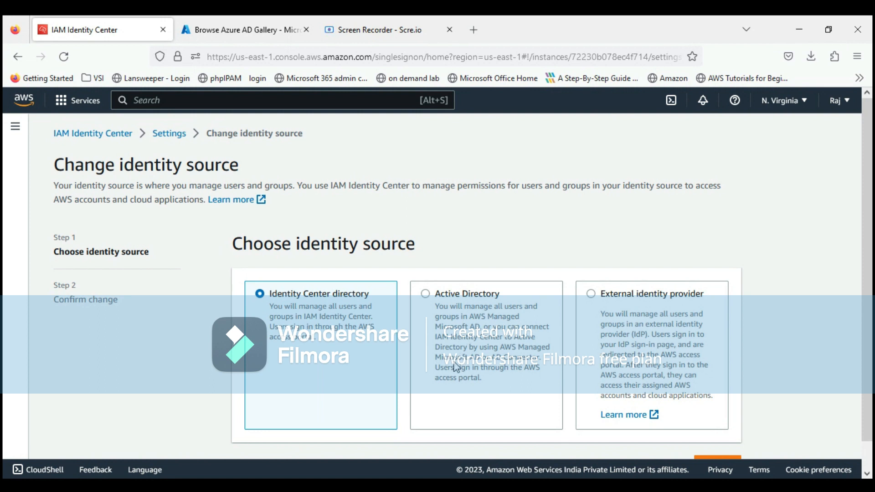
mouse_move(497, 362)
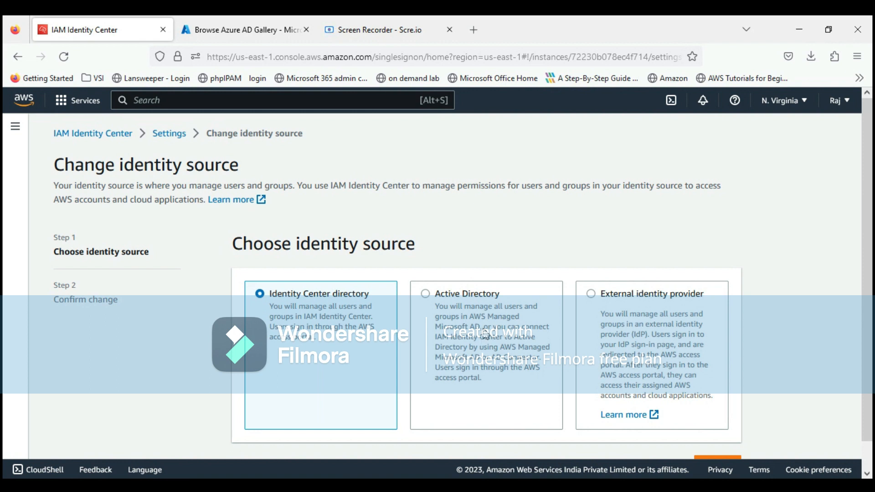
mouse_move(486, 332)
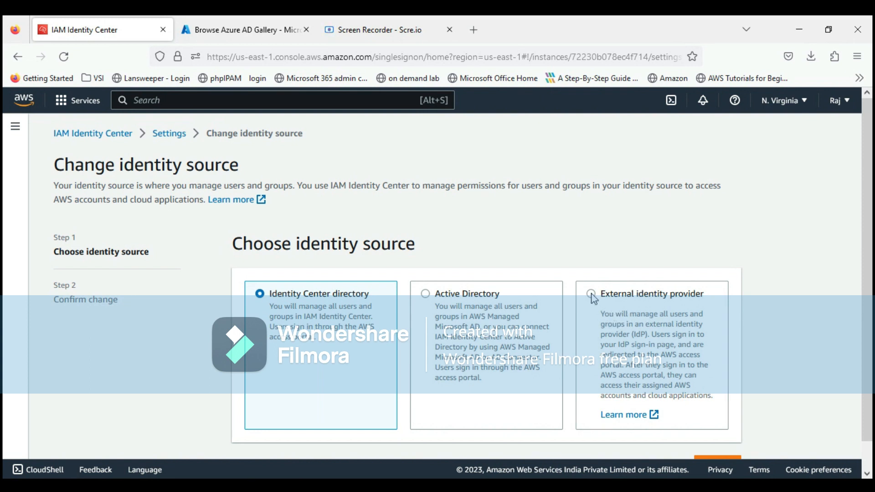
click(592, 293)
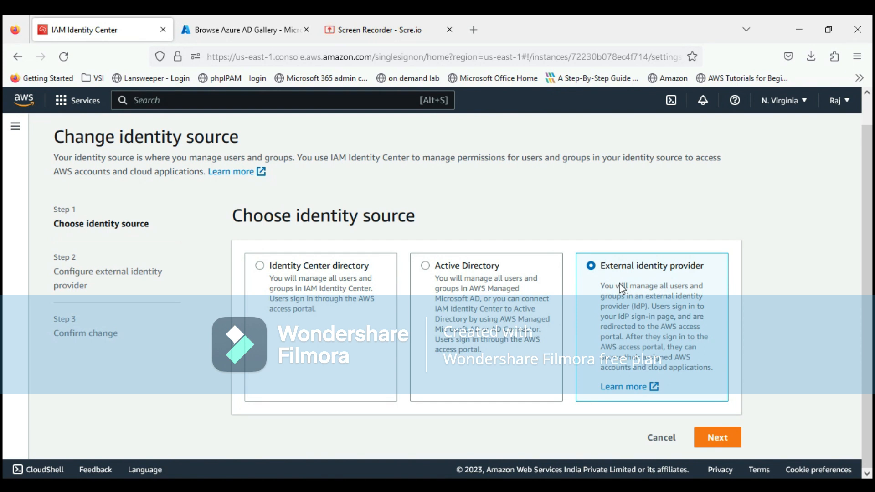
Step: Advance to external IdP configuration and download the service provider metadata file
click(716, 438)
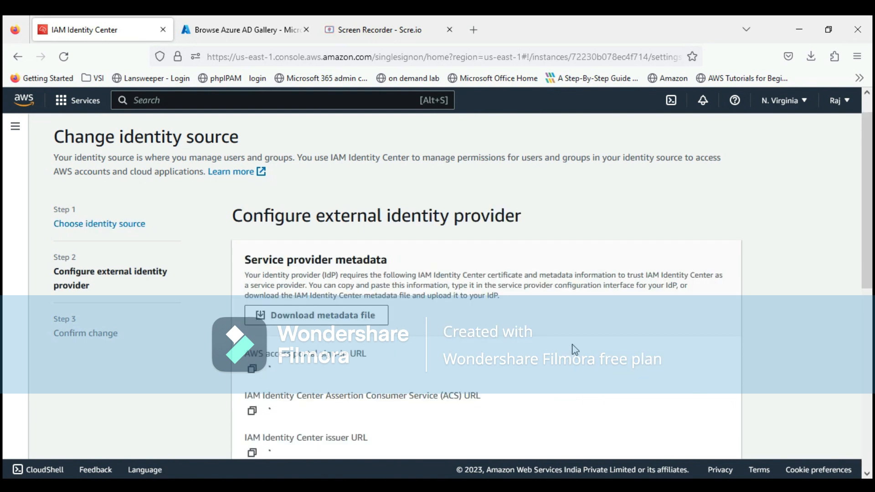
scroll(down, 3)
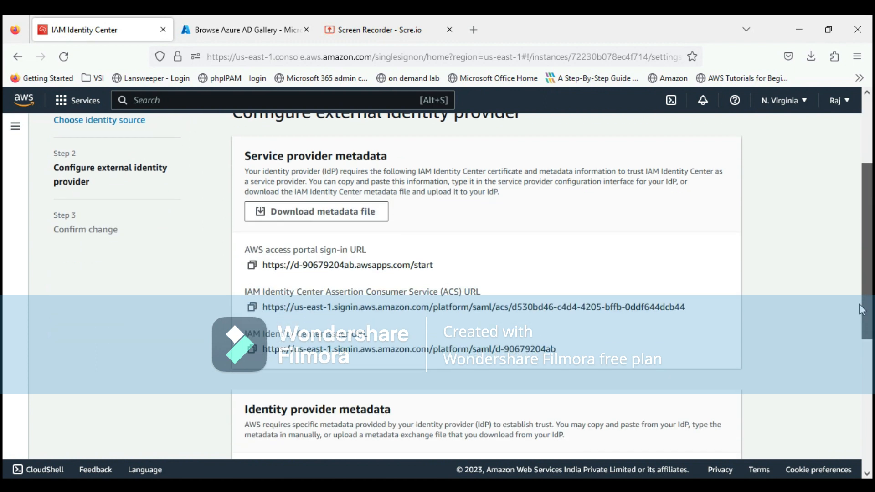
scroll(down, 3)
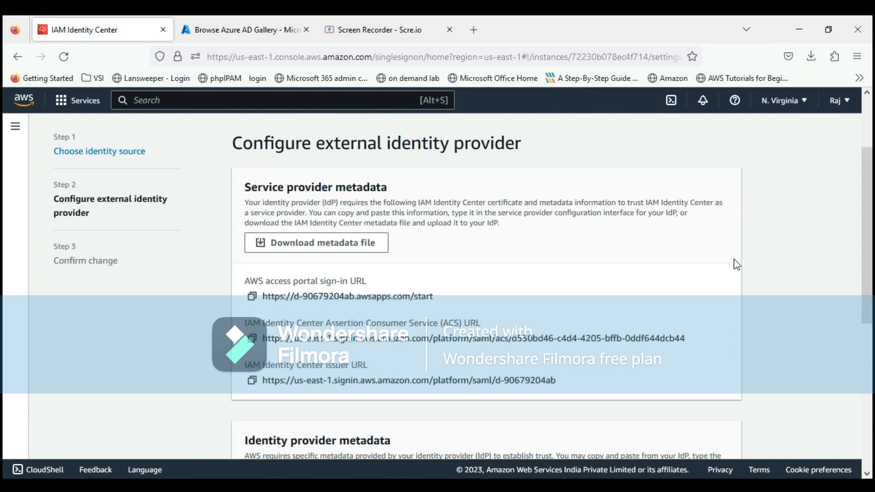
mouse_move(396, 195)
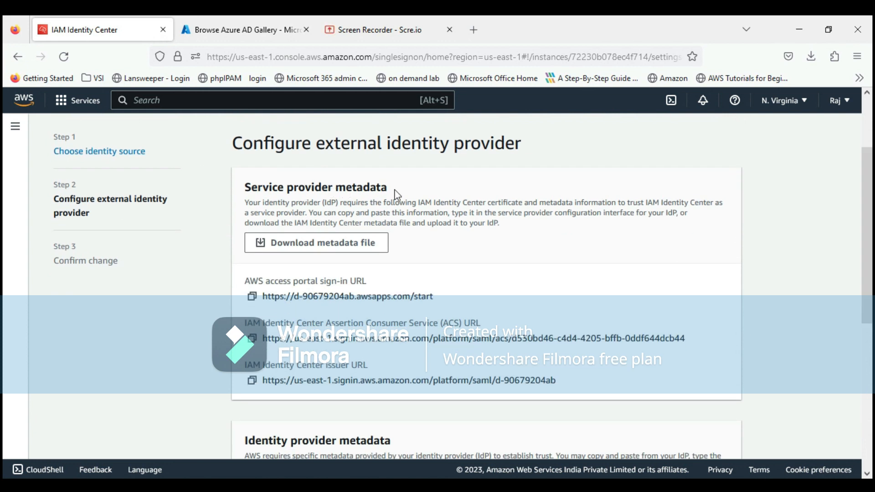
mouse_move(569, 212)
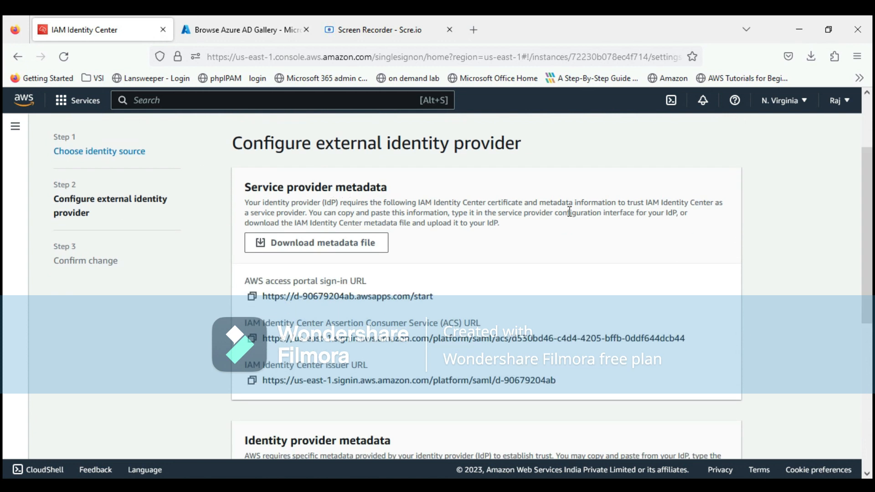
mouse_move(391, 283)
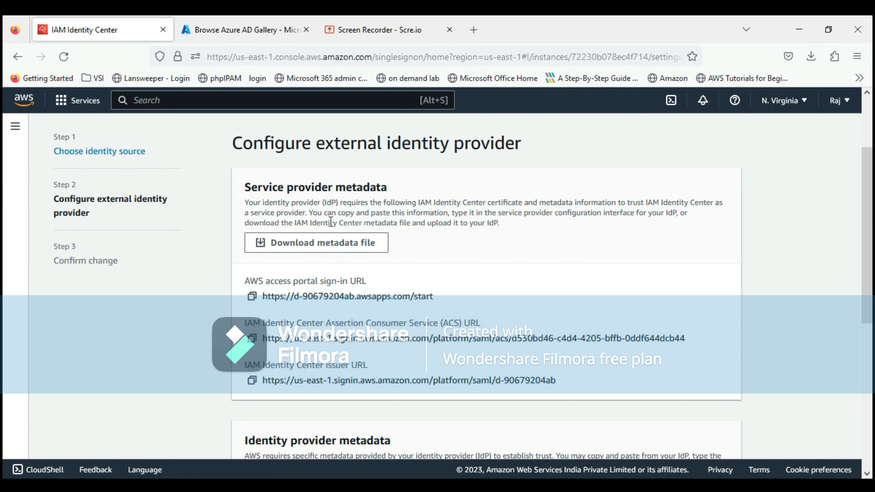
mouse_move(385, 261)
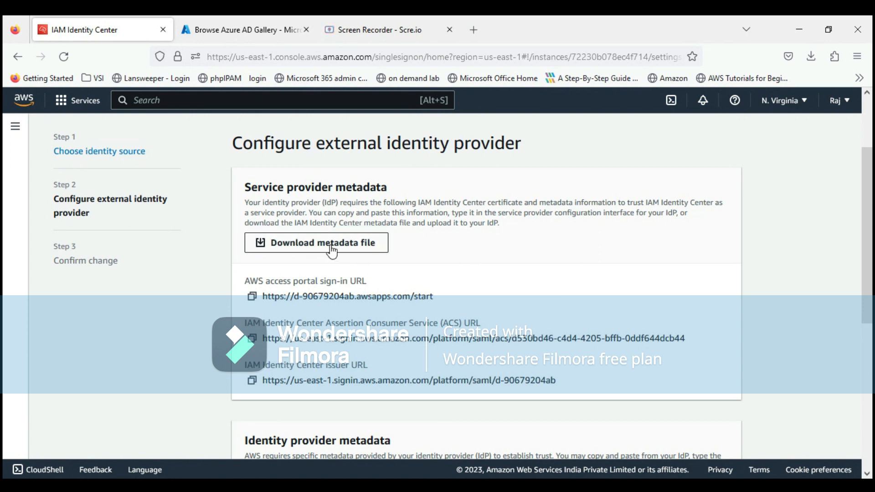
click(316, 242)
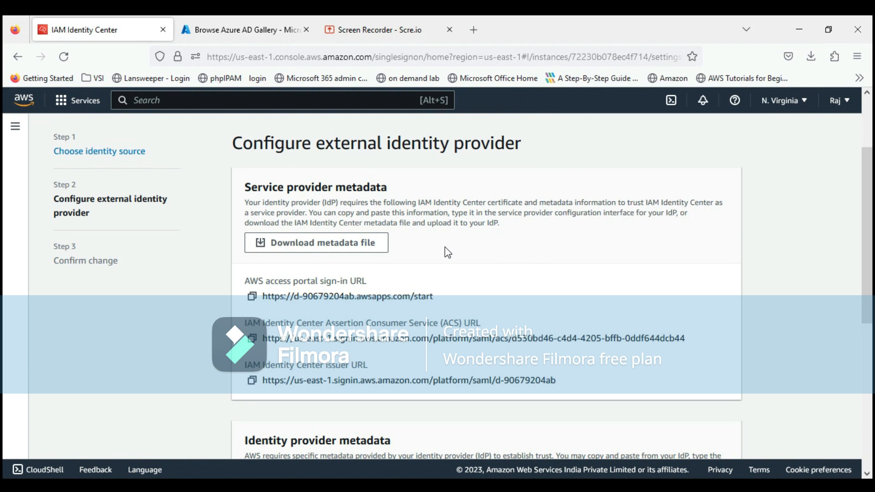
Step: Leave the identity provider metadata fields blank and switch to the Microsoft Azure tab
scroll(down, 3)
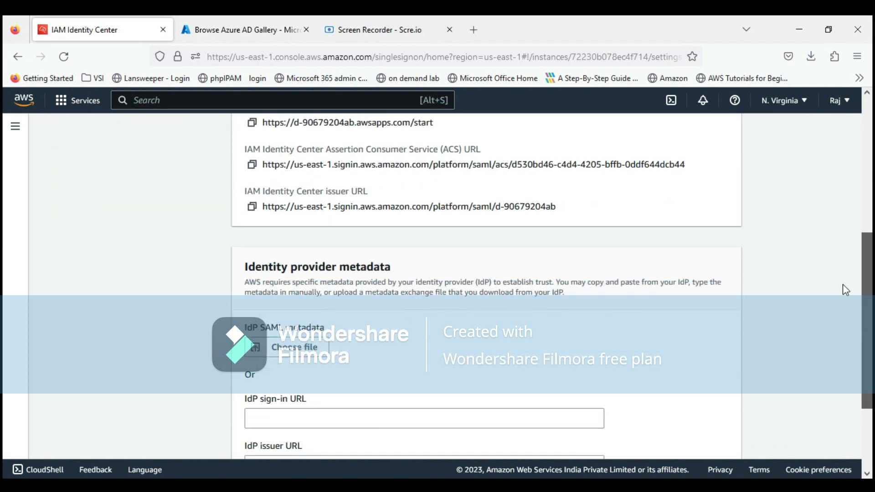
scroll(down, 3)
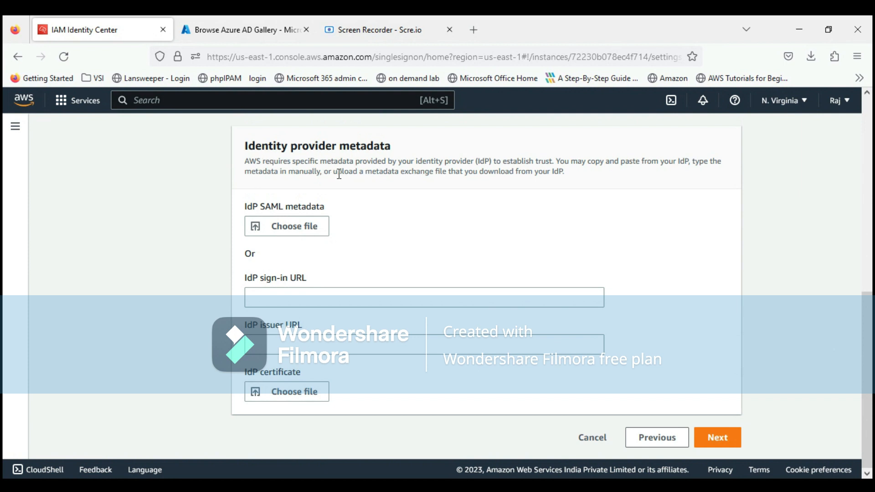
mouse_move(342, 171)
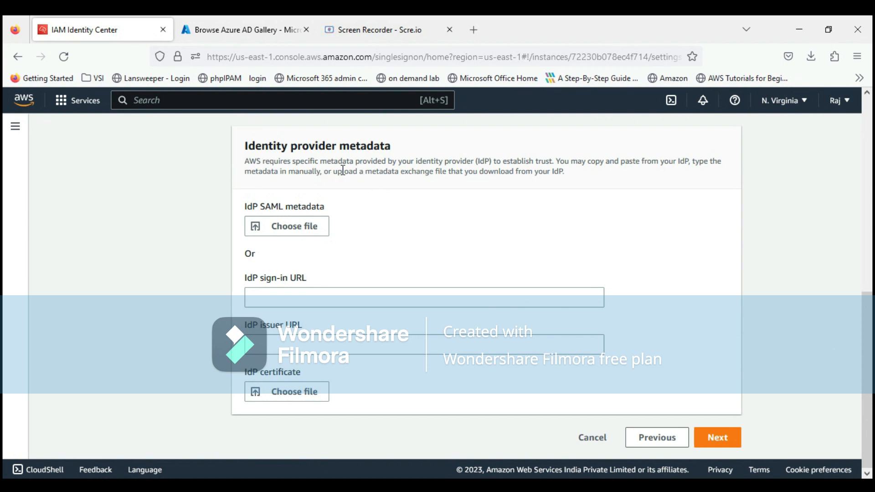
click(245, 30)
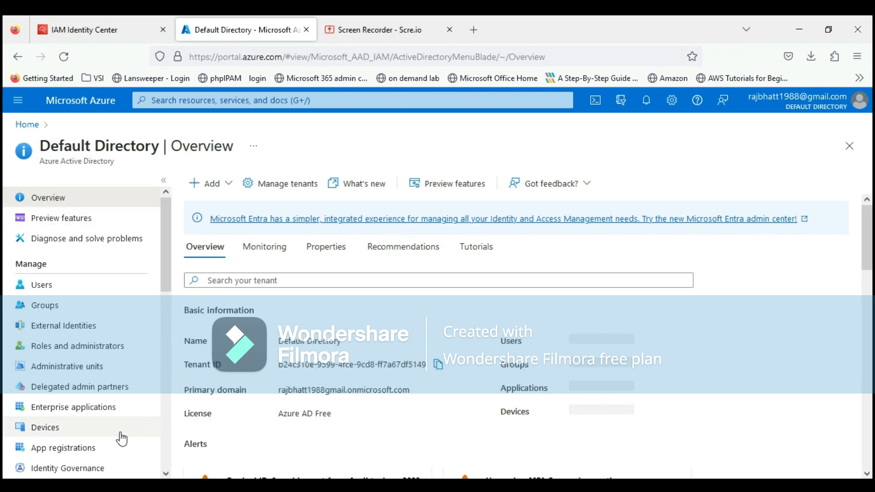
Step: In Default Directory, go to Enterprise applications and start a new application
click(73, 407)
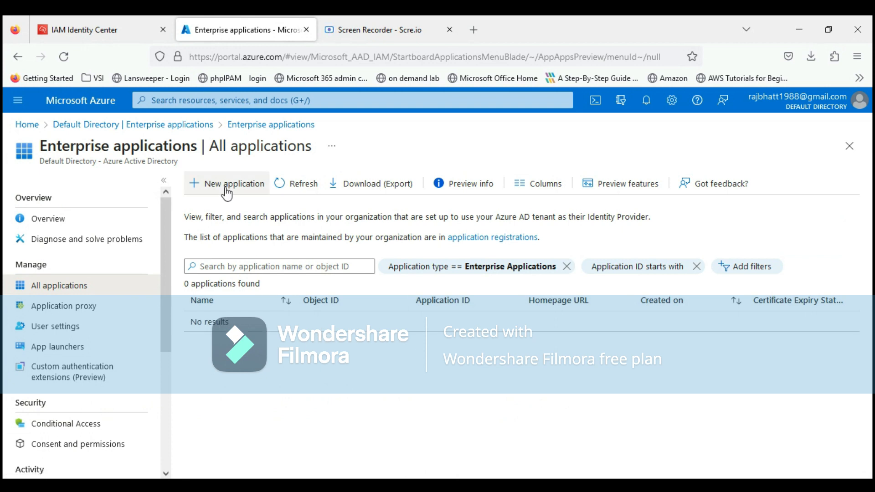
click(227, 183)
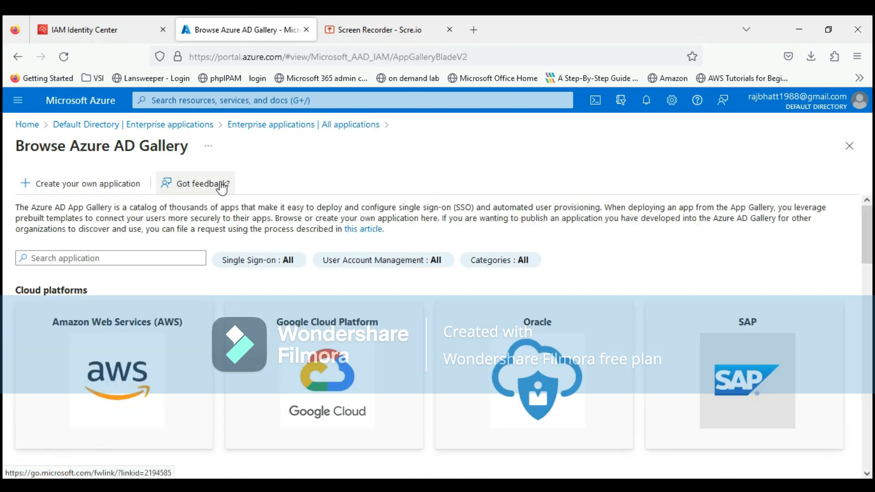
mouse_move(155, 288)
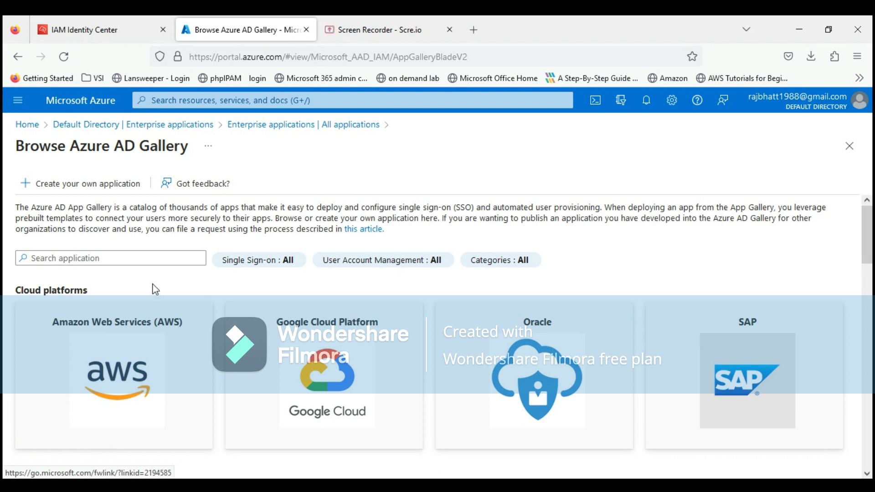
Step: Create the AWS IAM Identity Center gallery app as 'AWSSSO' and view its overview
text(aws)
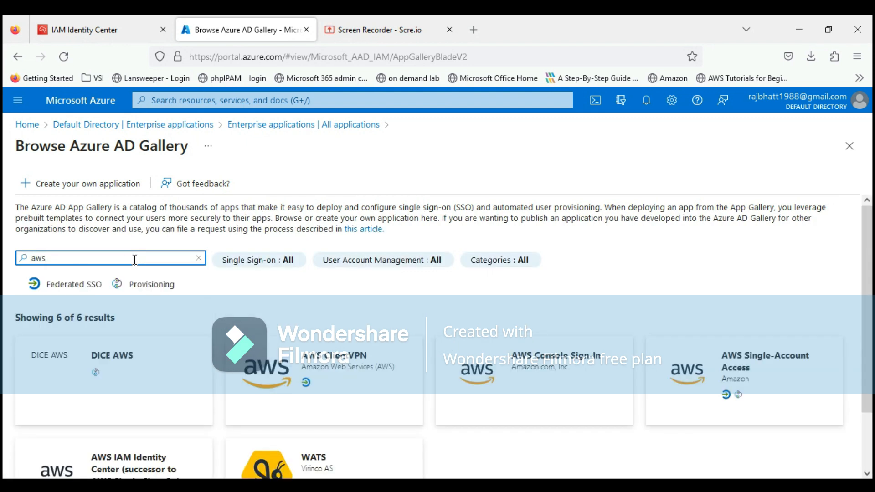
mouse_move(832, 326)
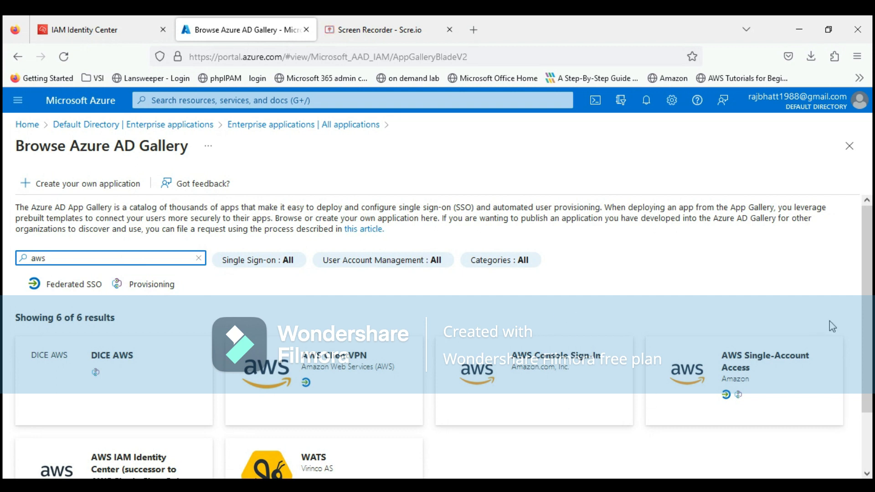
scroll(down, 3)
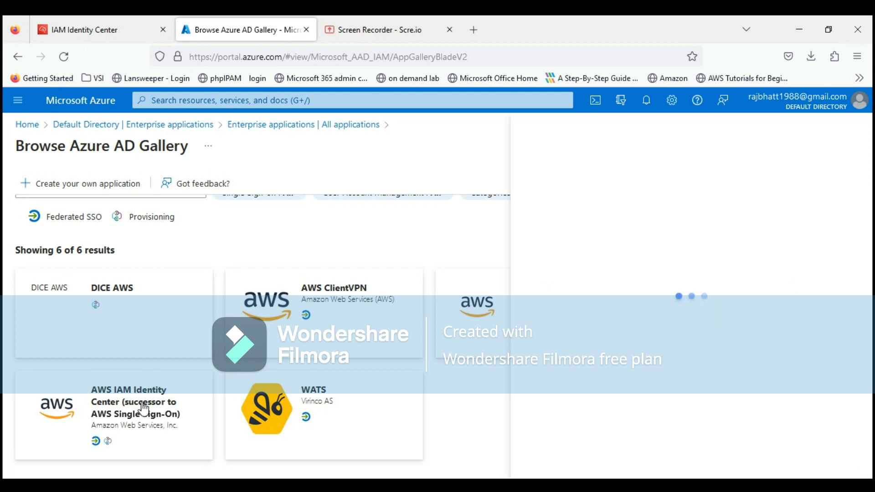
click(135, 407)
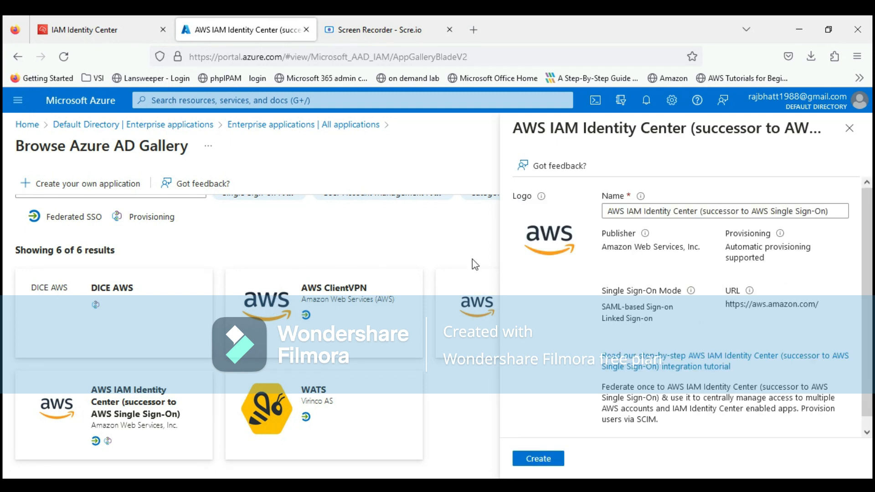
click(720, 211)
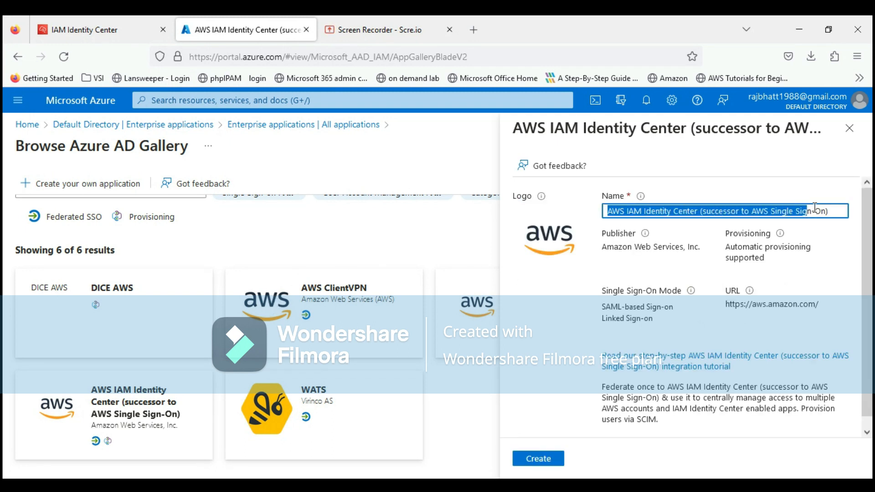
text(AWSSSO)
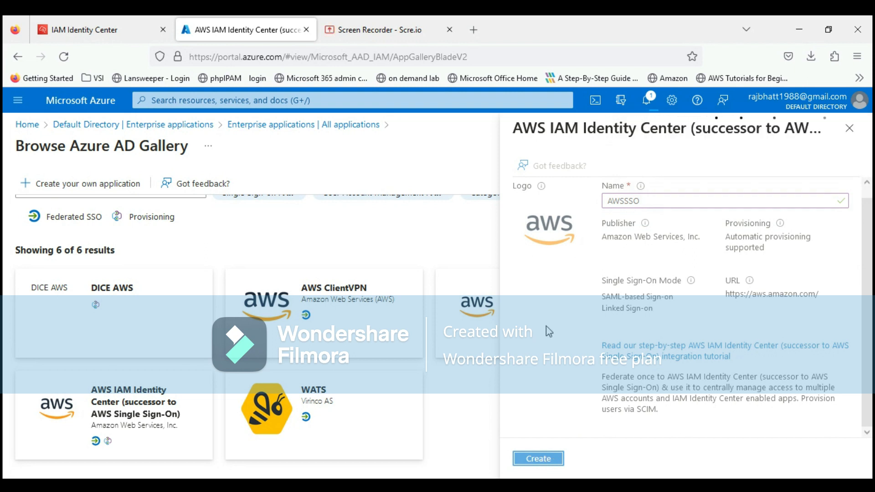
click(537, 458)
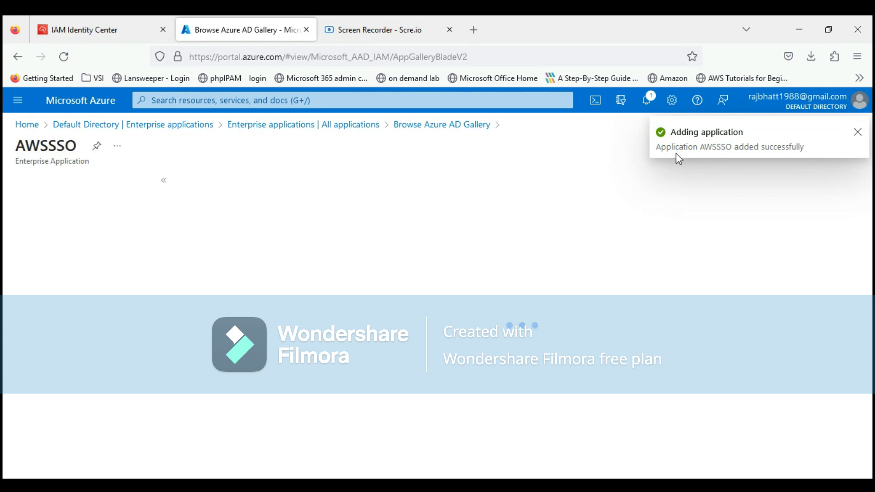
click(163, 180)
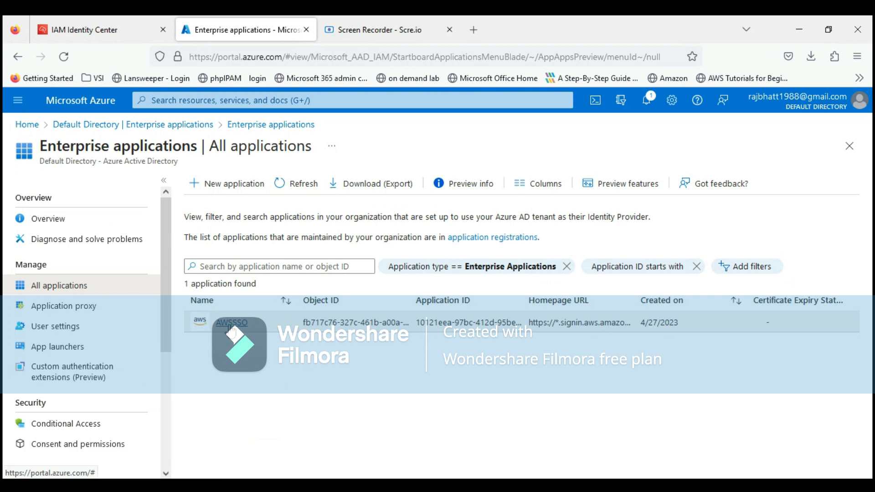
click(231, 323)
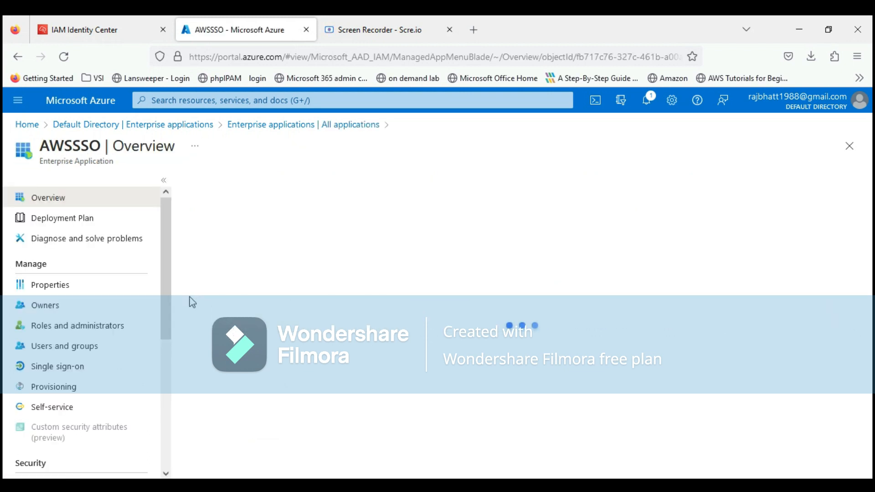
Step: Set AWSSSO to SAML sign-on and upload sp_saml_metadata.xml from Downloads
click(57, 366)
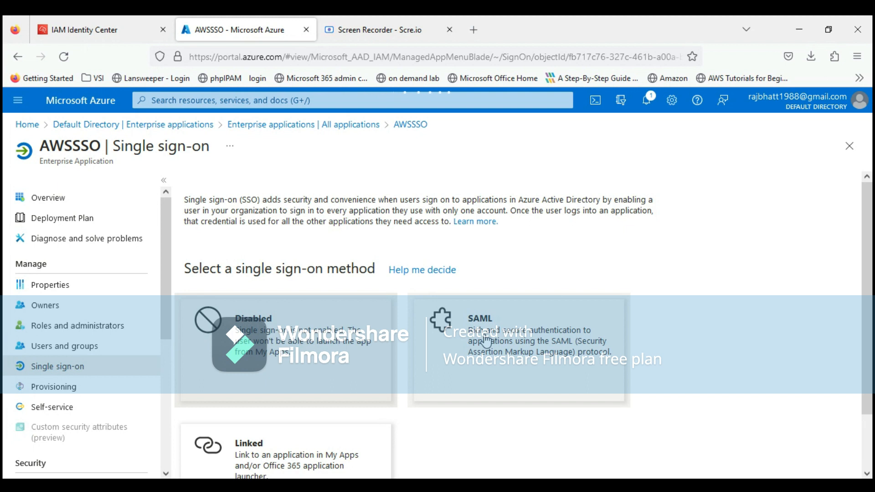
mouse_move(487, 375)
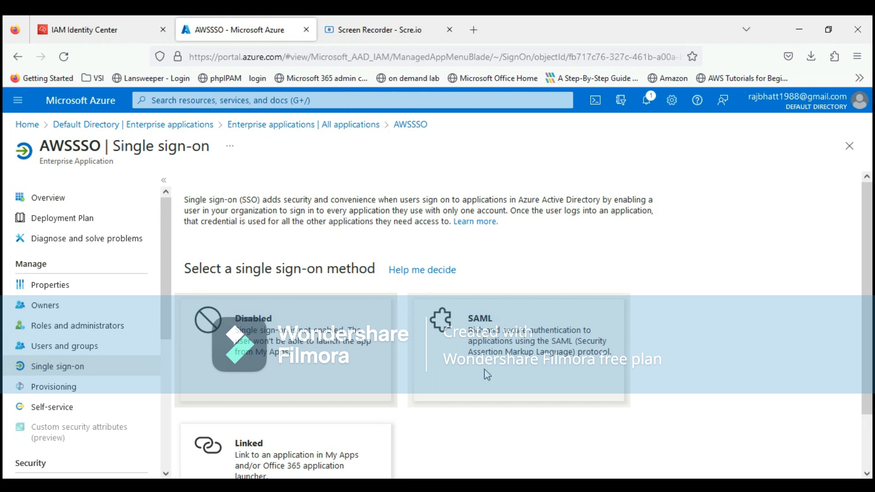
click(518, 350)
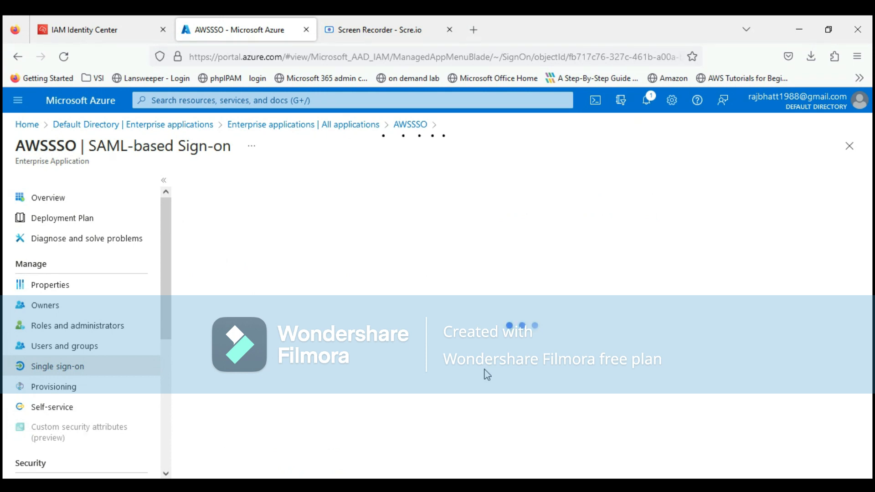
mouse_move(523, 350)
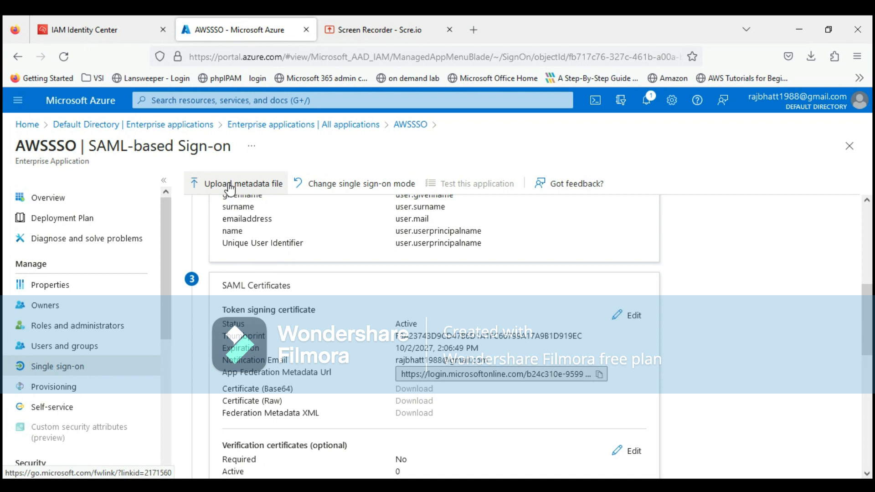
click(242, 184)
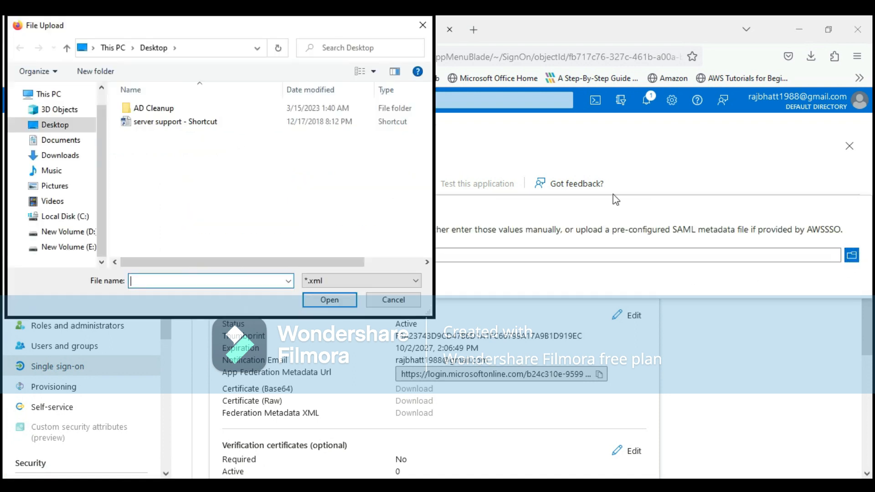
click(61, 155)
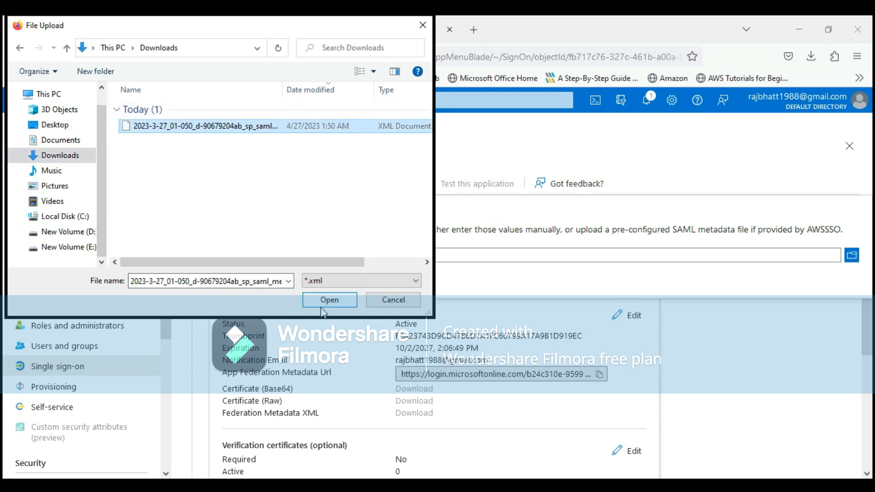
click(328, 300)
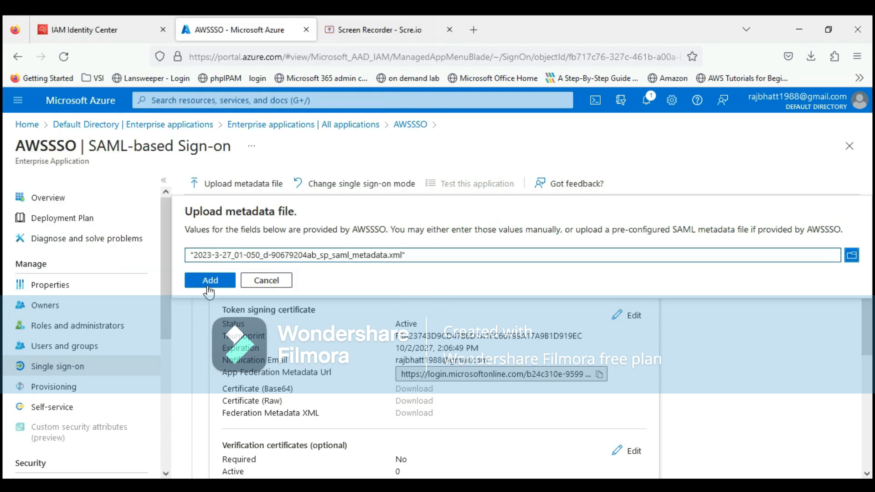
click(209, 281)
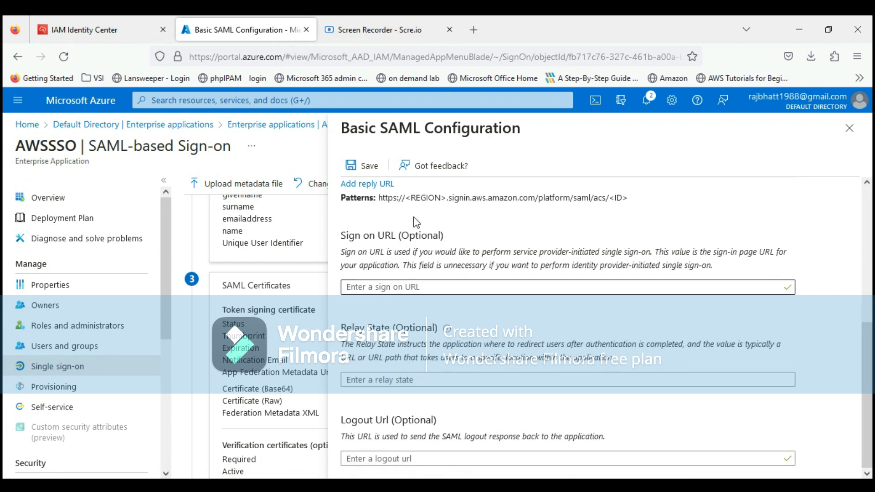
Step: Save the Basic SAML Configuration and download the Federation Metadata XML as AWSSSO.xml
click(361, 165)
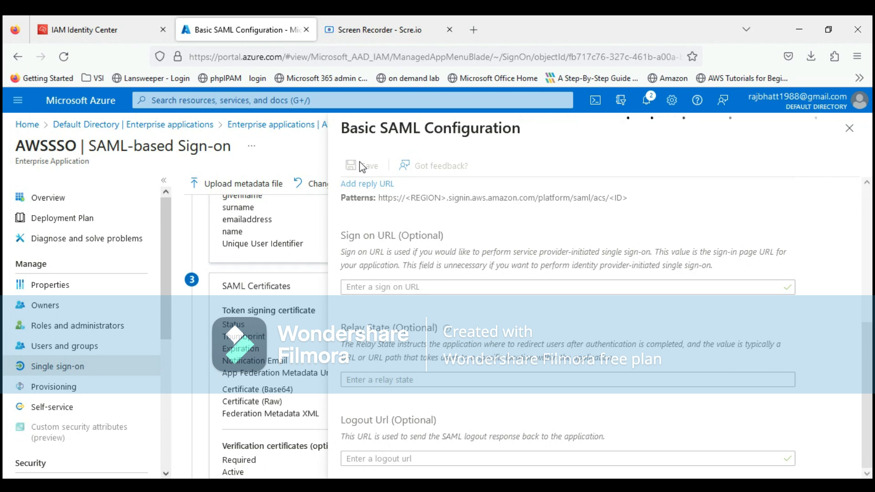
click(361, 165)
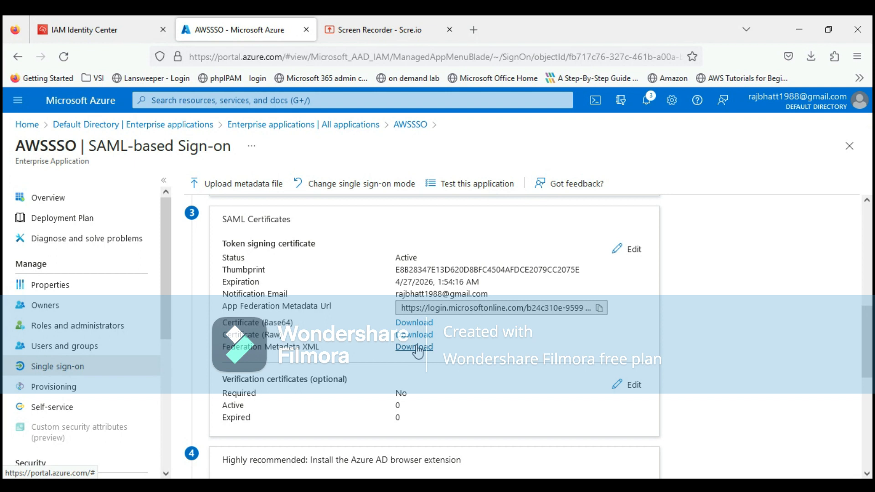
click(414, 346)
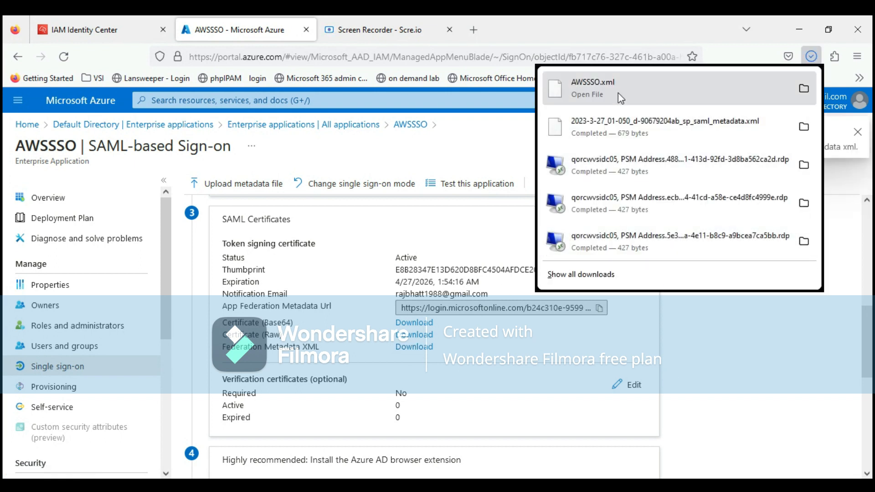
Step: Back in Identity Center, upload AWSSSO.xml as the IdP SAML metadata
click(84, 29)
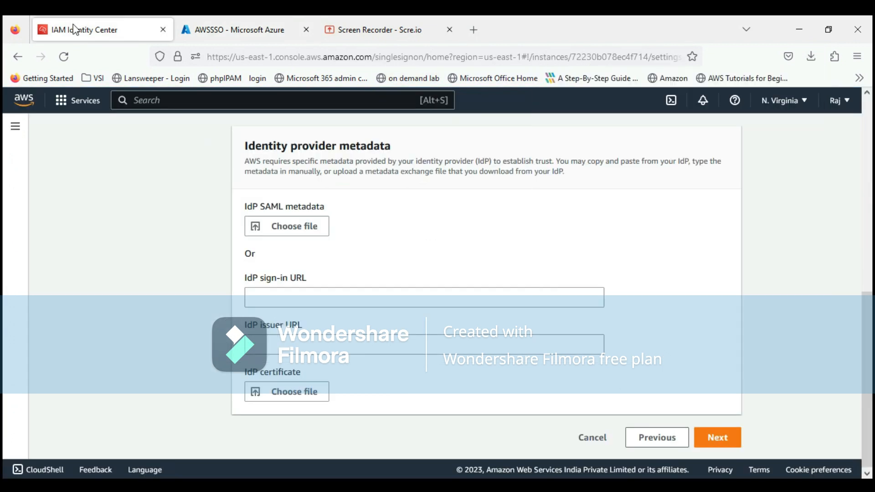
scroll(down, 3)
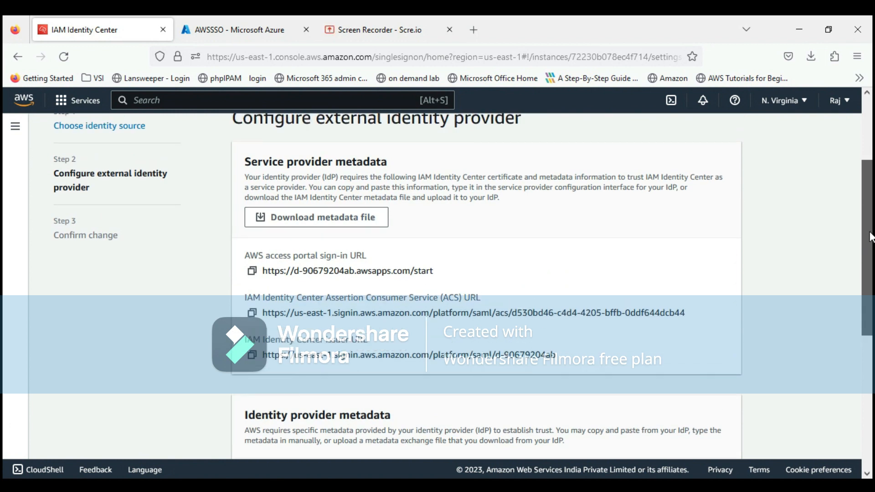
scroll(down, 3)
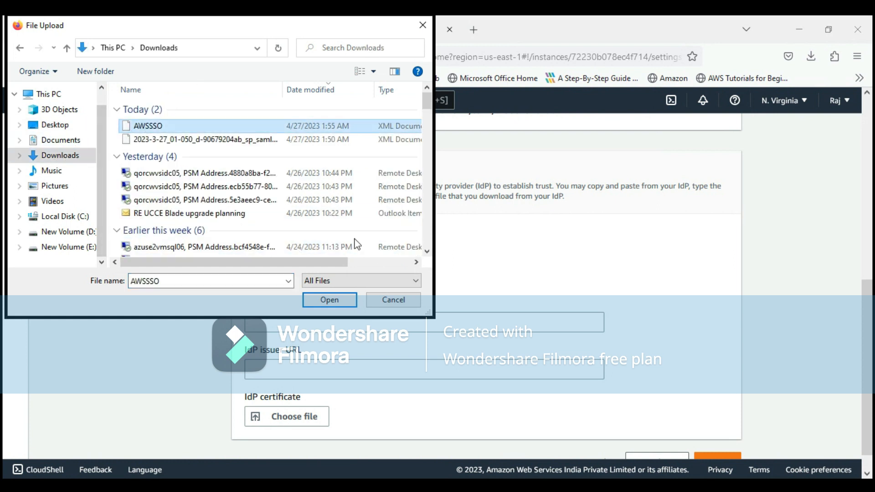
click(329, 300)
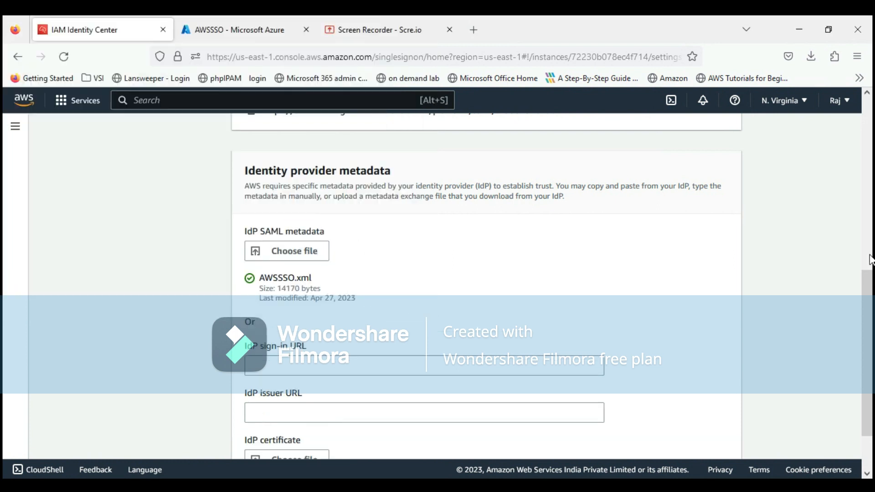
scroll(down, 3)
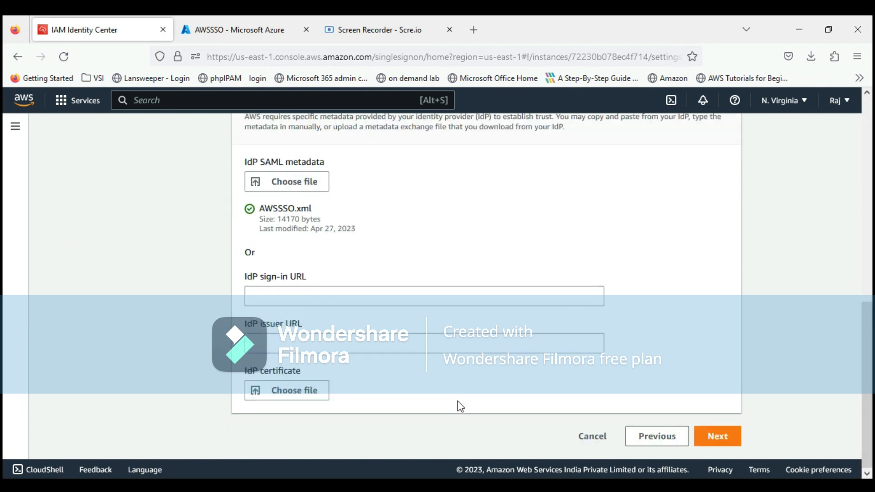
Step: Continue to the confirm change step and type ACCEPT in the confirmation field
click(717, 436)
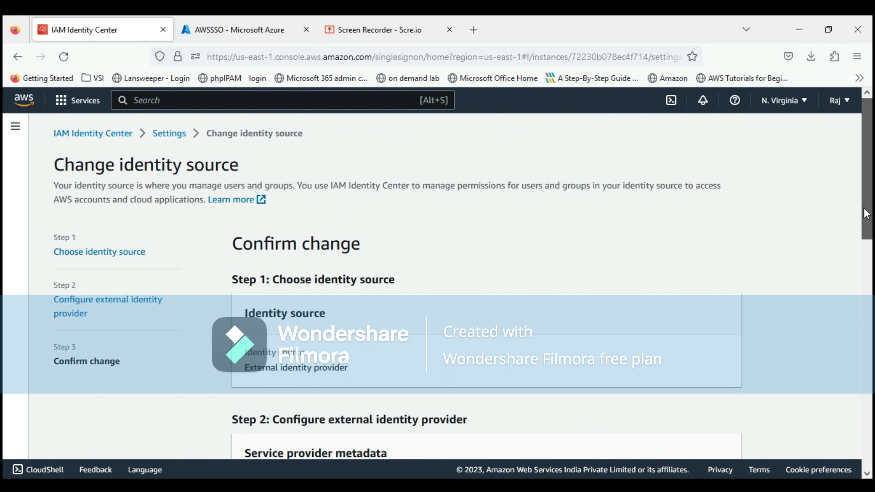
scroll(down, 3)
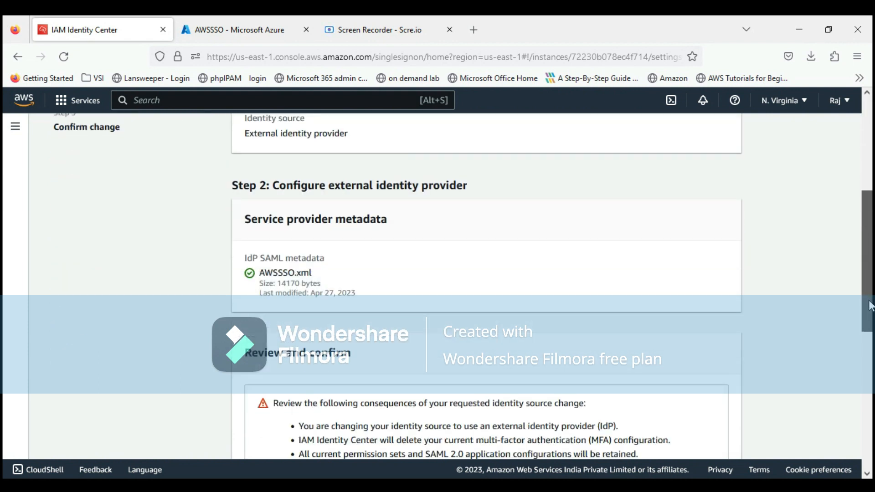
scroll(down, 3)
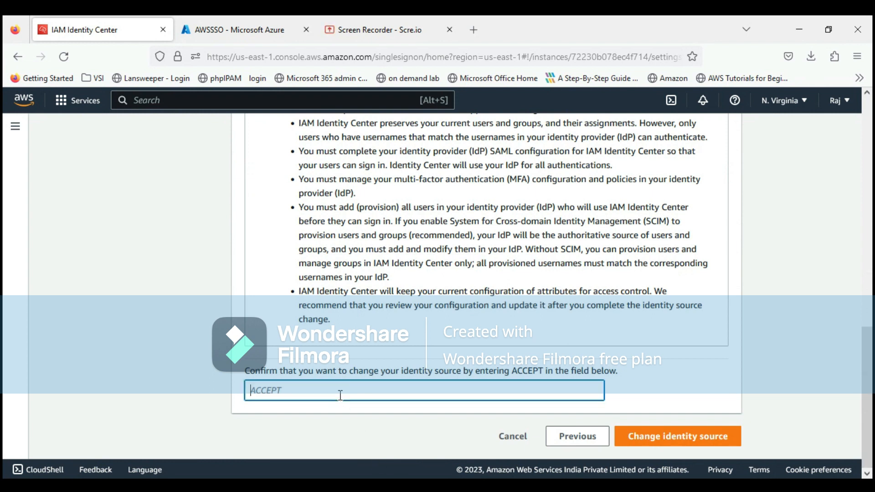
text(ACCEPT)
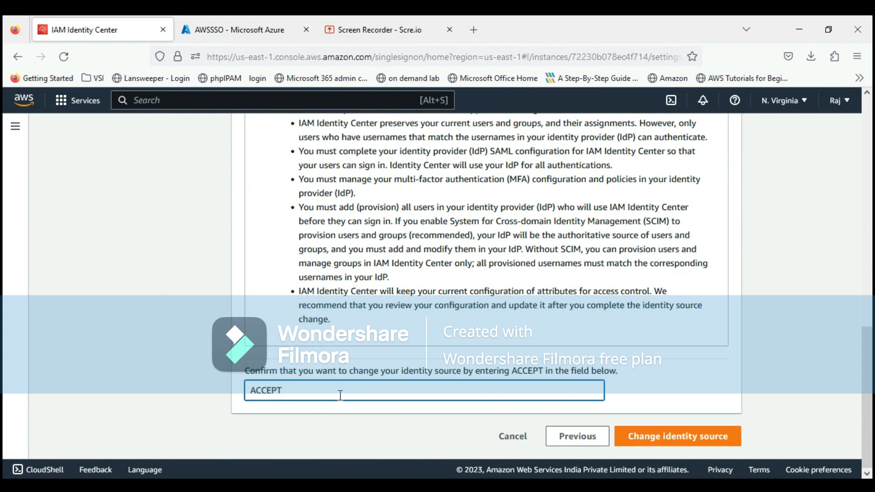
Step: Confirm the identity source change to the external SAML 2.0 IdP and review its settings
click(677, 436)
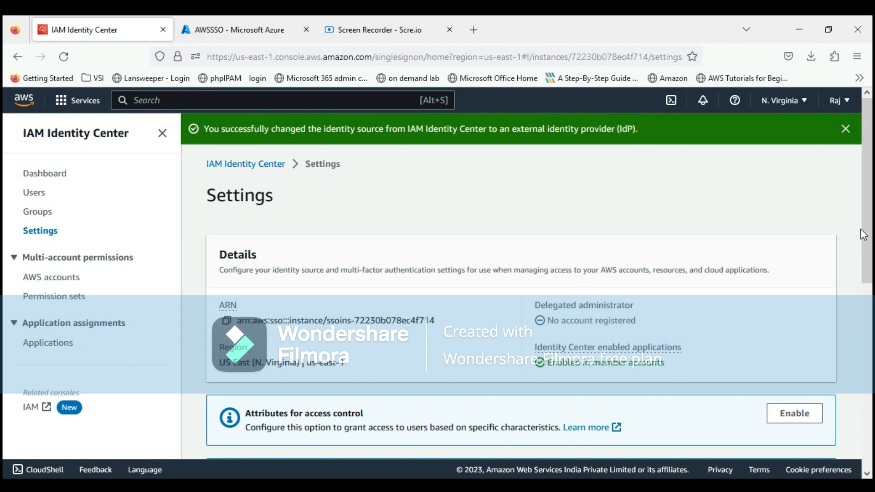
scroll(down, 3)
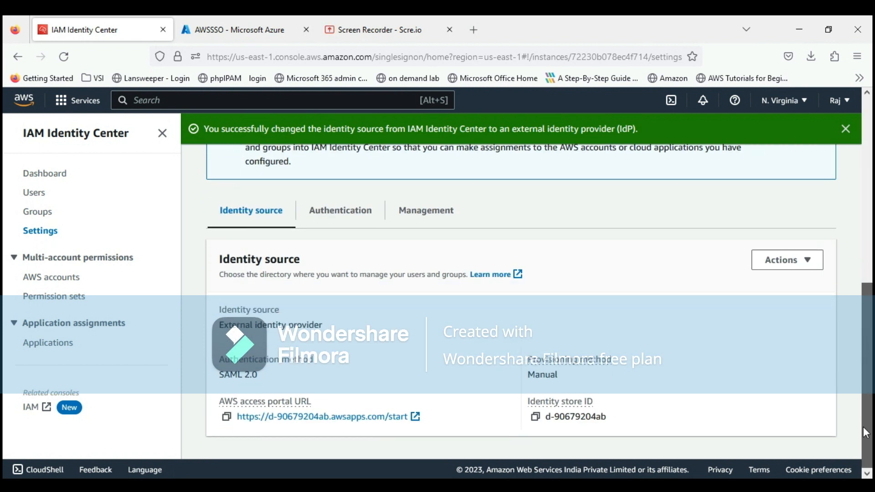
mouse_move(221, 329)
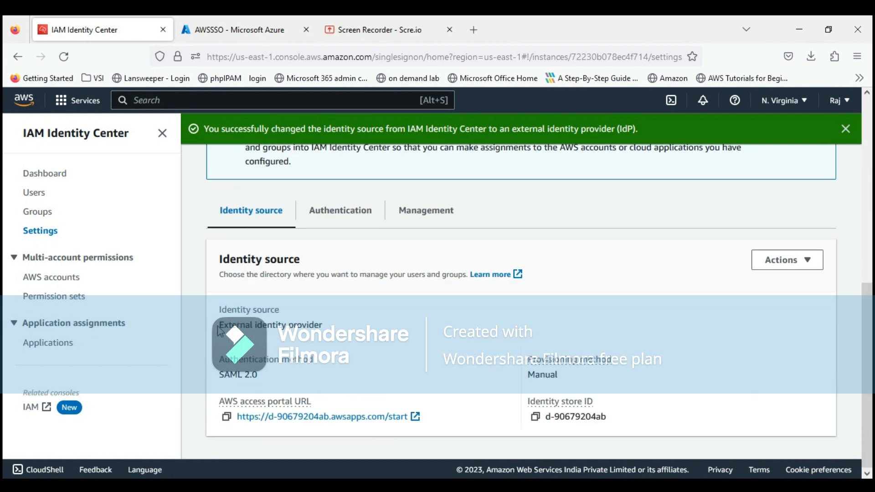
double_click(270, 325)
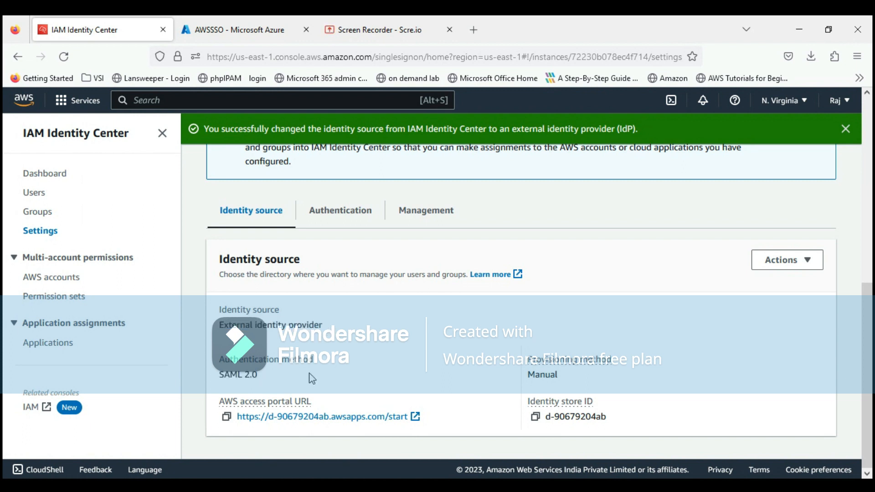
mouse_move(344, 444)
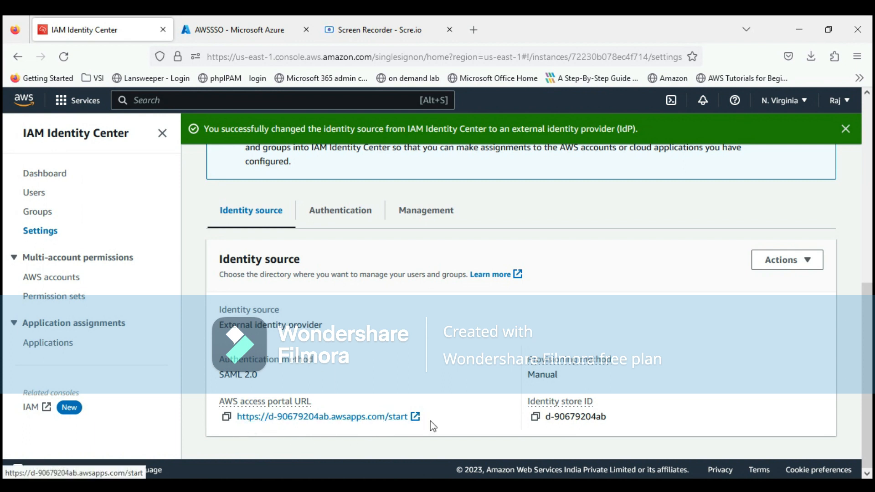
mouse_move(390, 427)
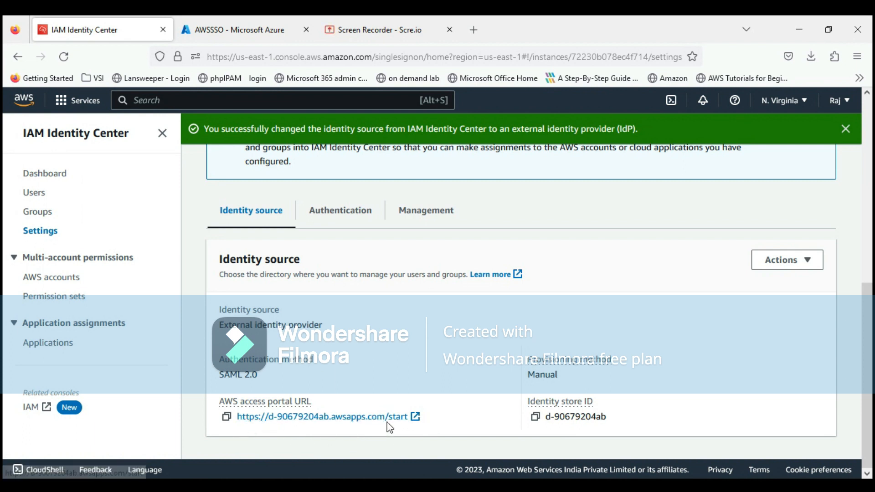
mouse_move(362, 378)
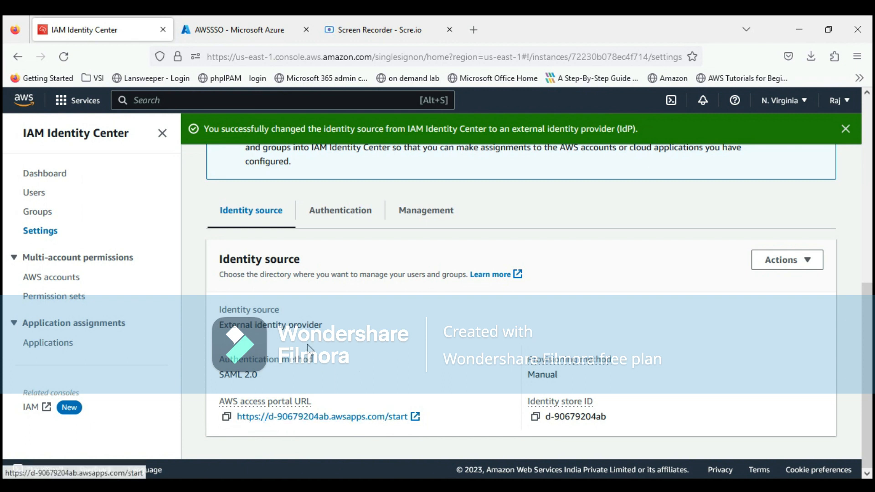
Step: Set the AWSSSO app's Provisioning Mode to Automatic in Azure, then return to Identity Center
click(236, 29)
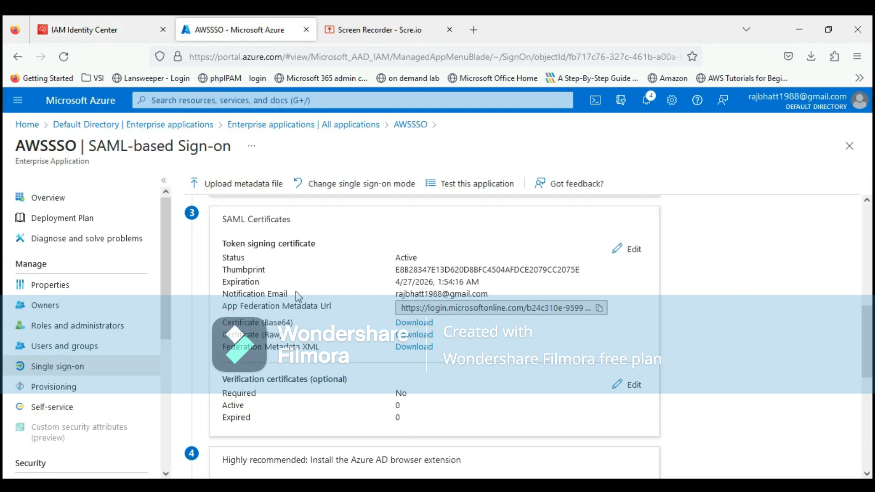
mouse_move(149, 391)
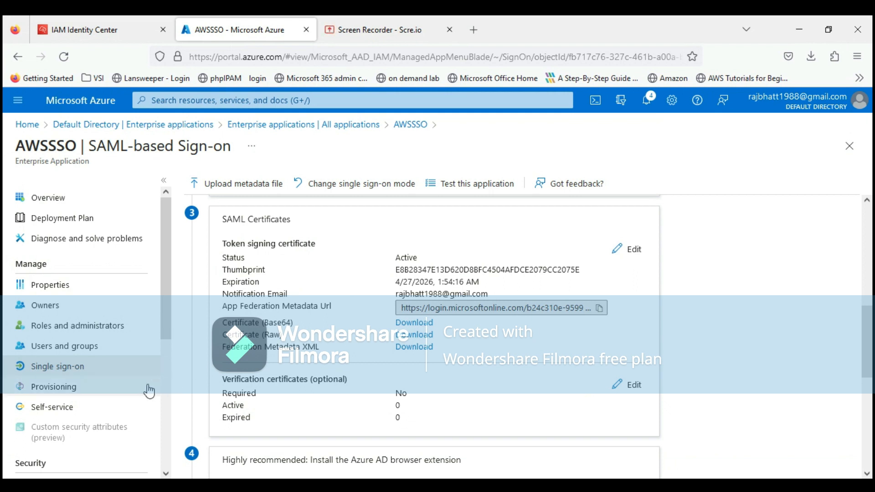
mouse_move(88, 393)
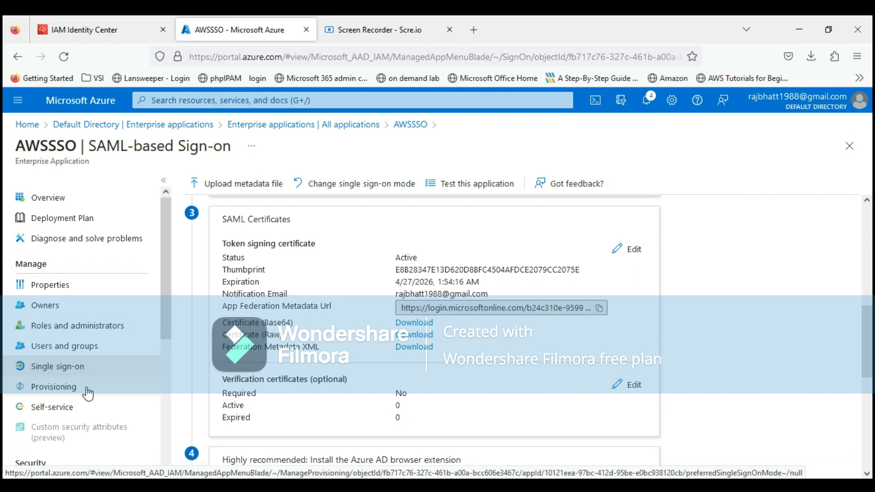
click(53, 387)
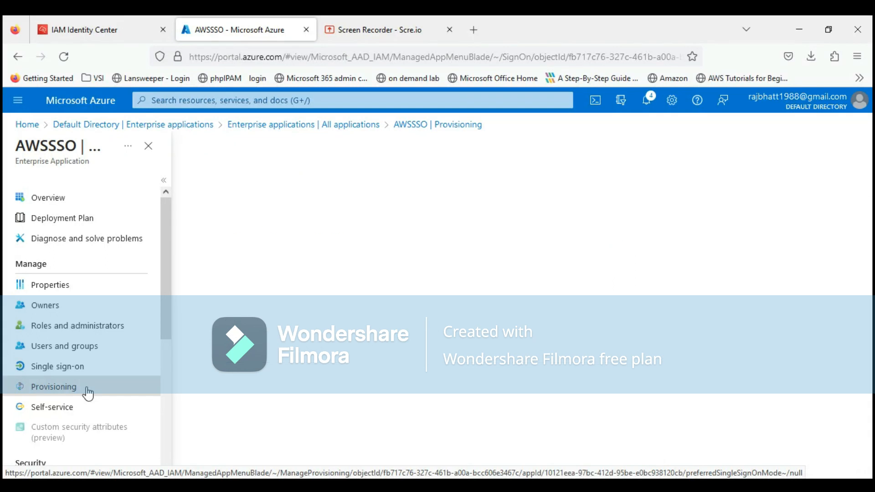
mouse_move(432, 309)
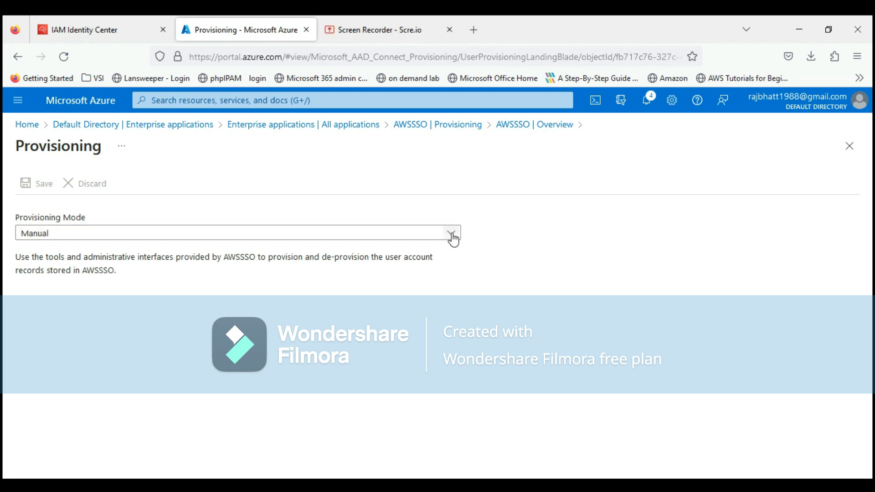
click(453, 233)
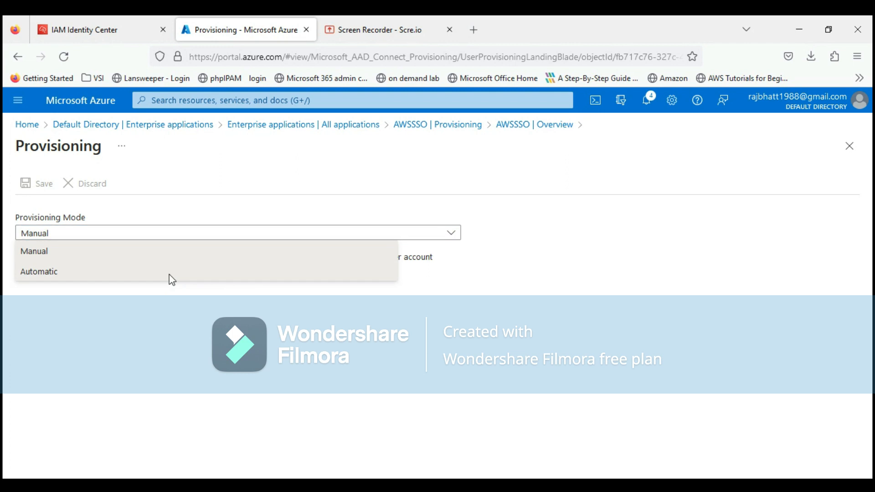
click(39, 272)
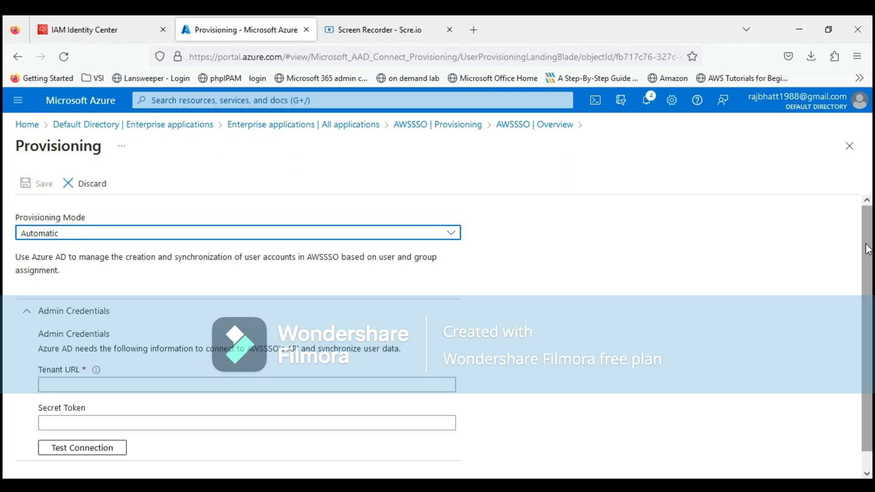
scroll(down, 3)
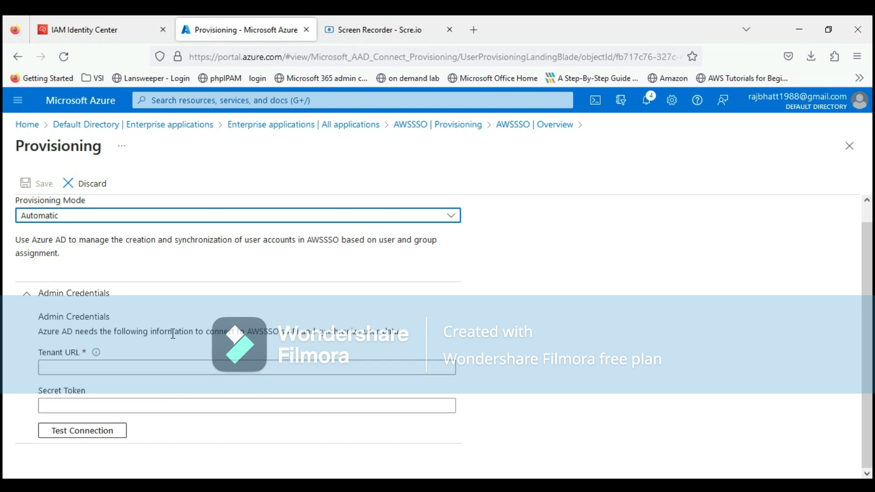
click(84, 30)
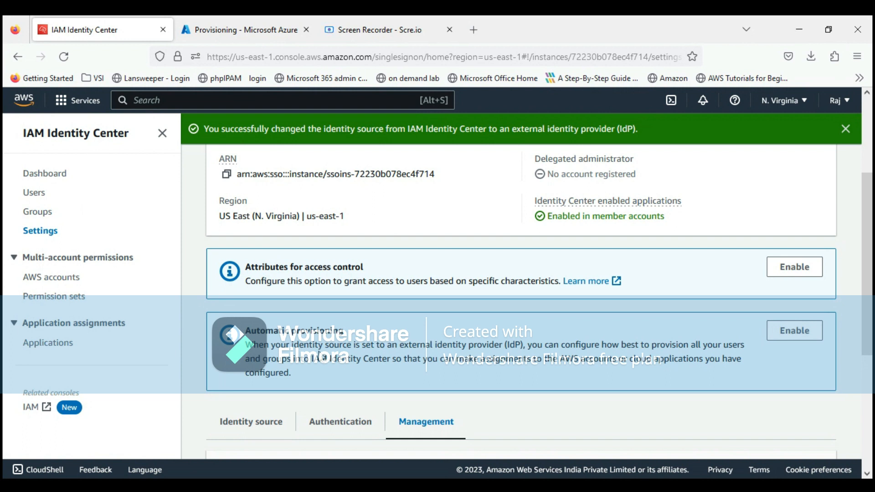
mouse_move(794, 331)
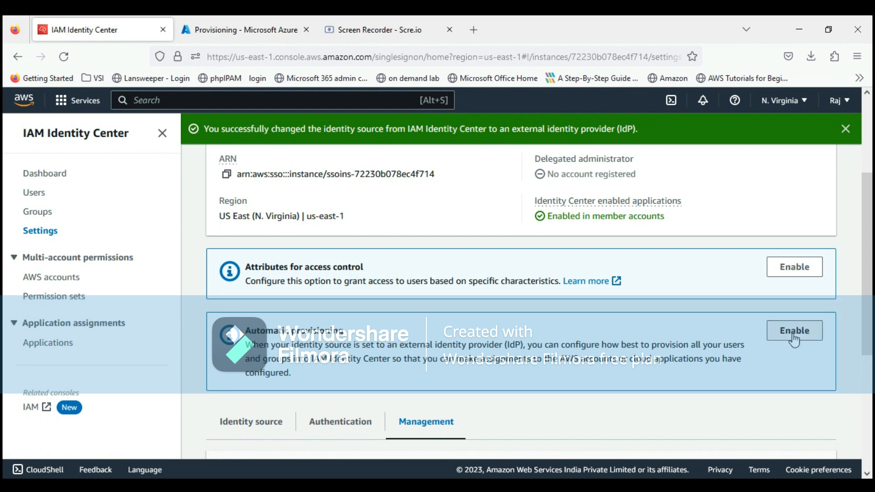
Step: Enable automatic provisioning and paste the SCIM endpoint into Azure's Tenant URL
click(794, 330)
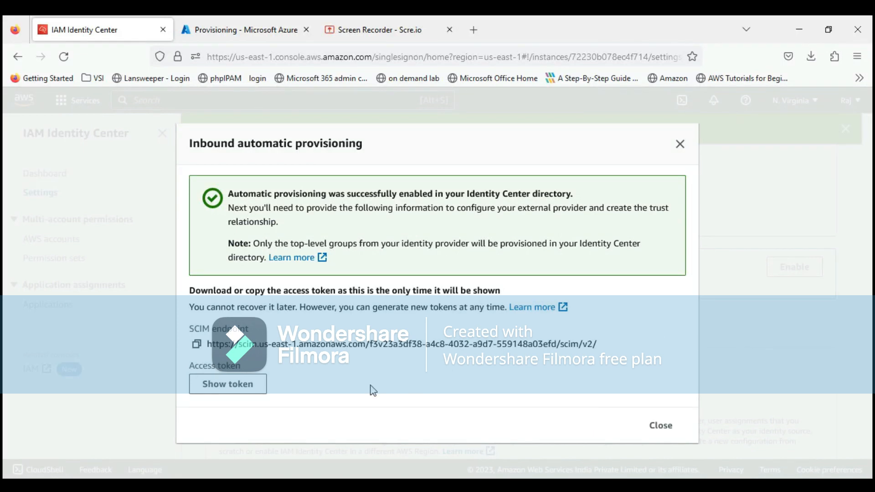
click(196, 344)
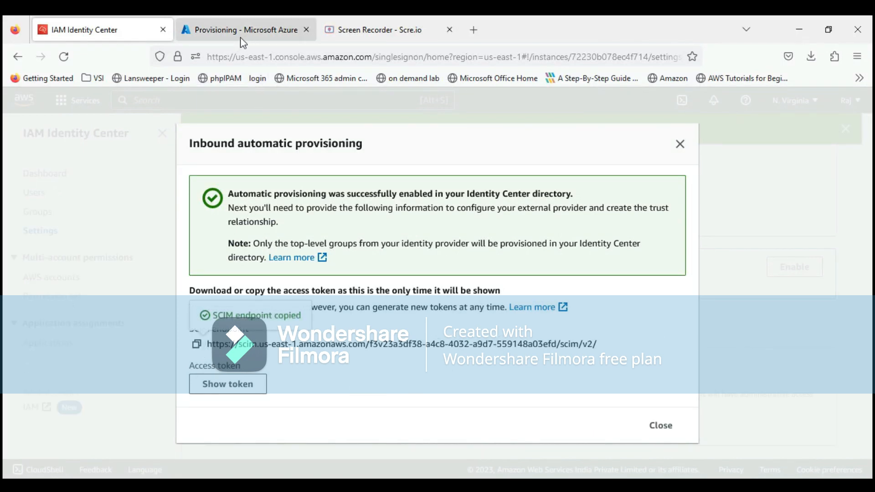
click(246, 29)
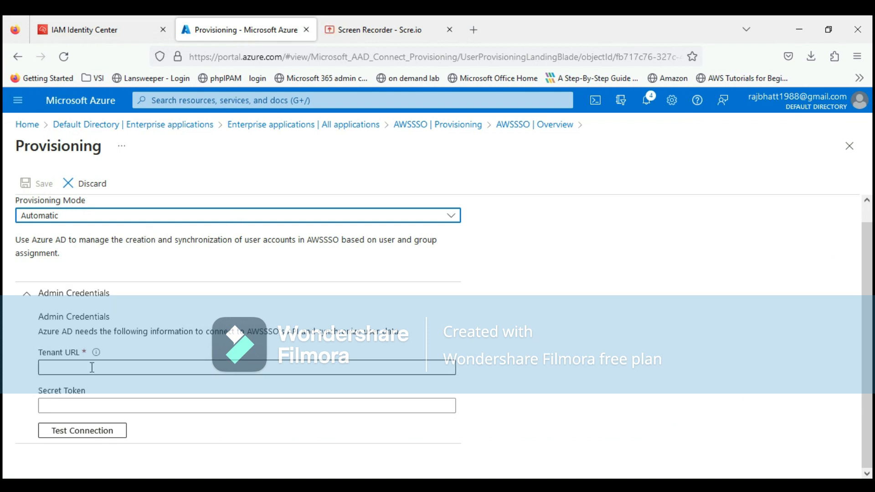
text(https://scim.us-east-1.amazonaws.com/f3v23a3df38-a4c8-4032-a9d7-559148a03efd/scim/v2/)
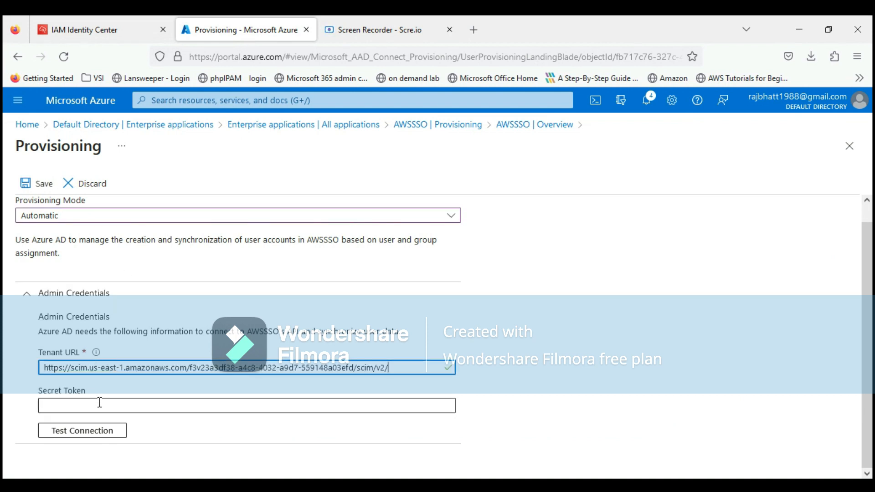
Step: Reveal and copy Identity Center's access token for the Azure provisioning settings
click(84, 29)
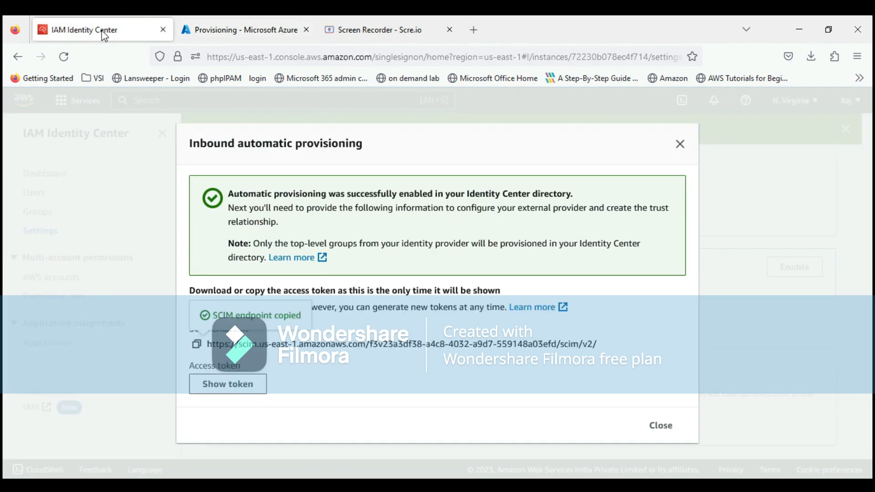
click(227, 384)
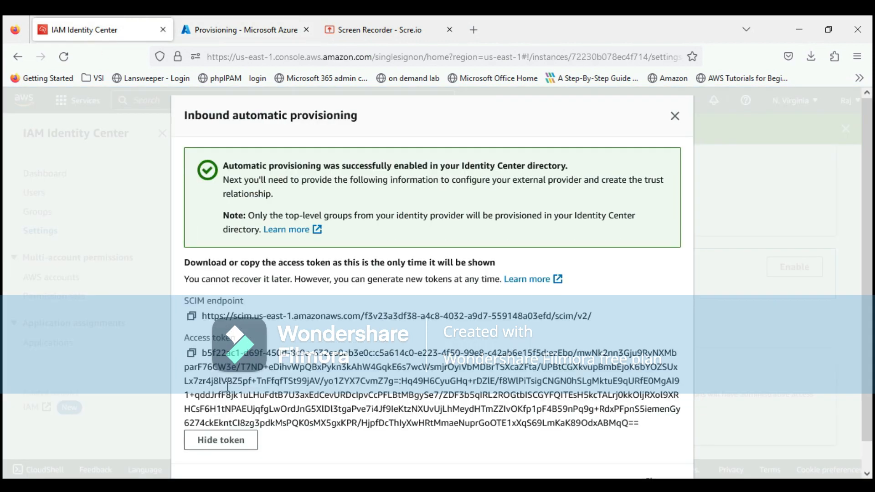
click(191, 353)
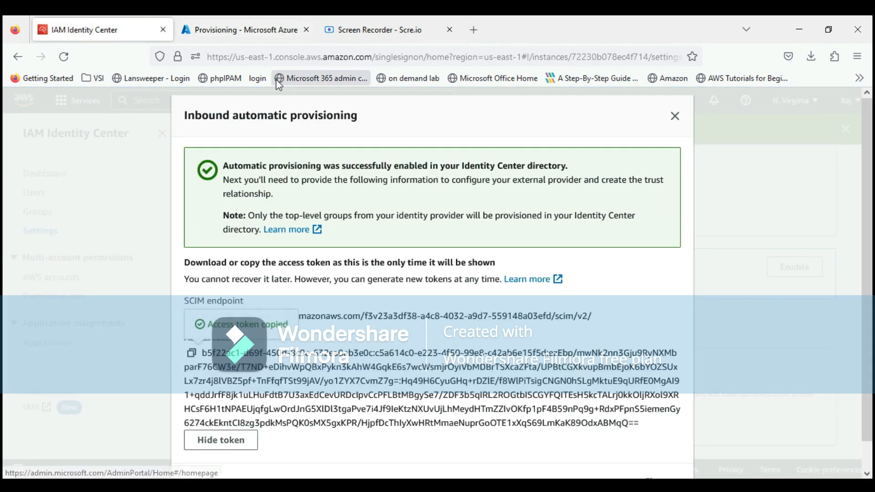
click(244, 30)
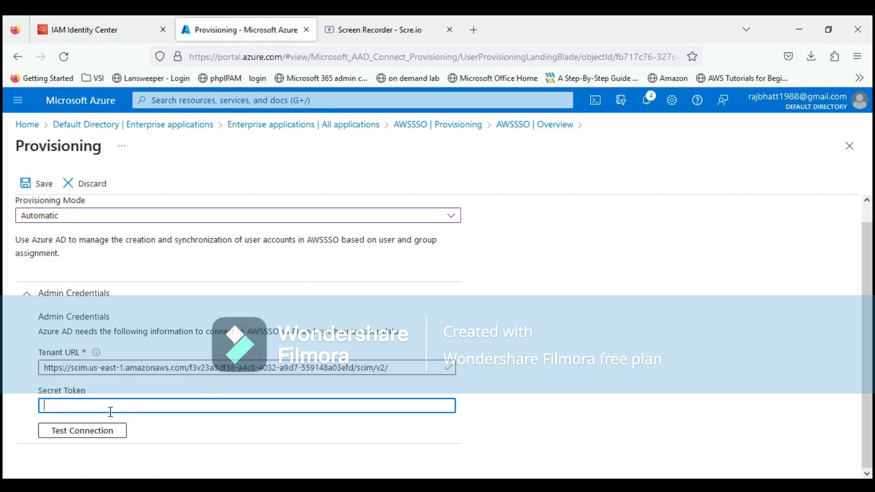
Step: Enter the secret token, save the provisioning settings, and decline the browser's save-login prompt
click(82, 430)
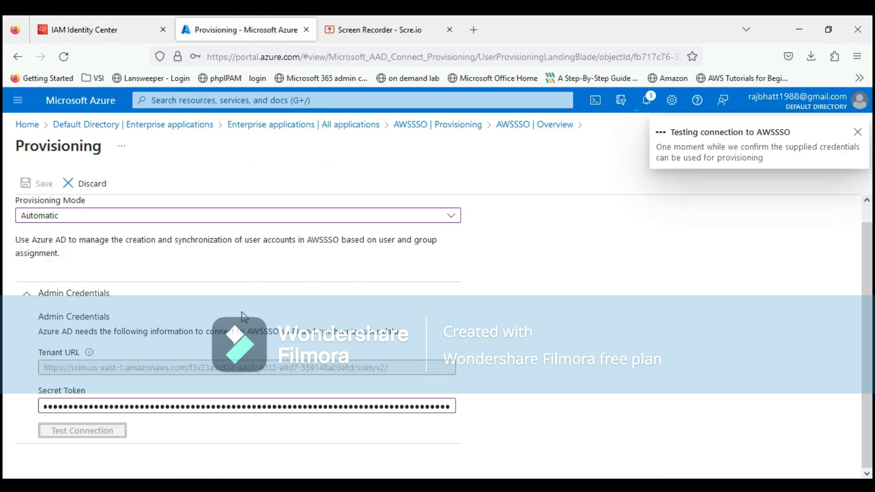
mouse_move(741, 196)
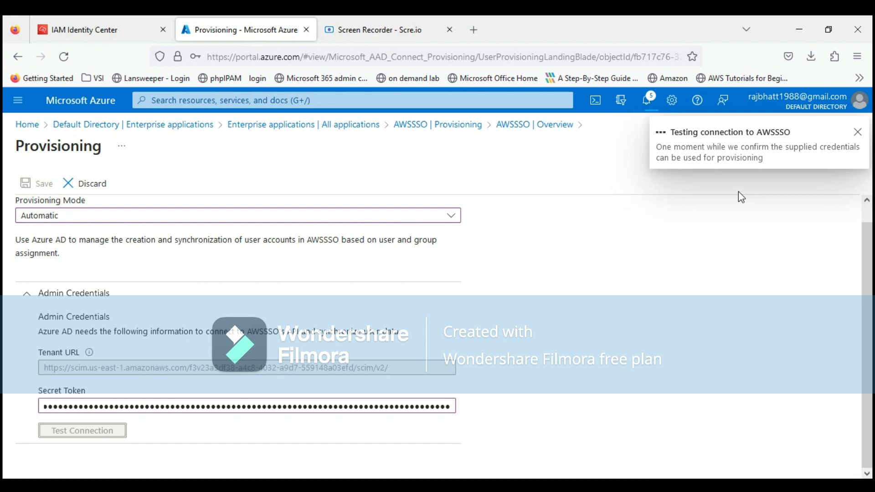
click(82, 430)
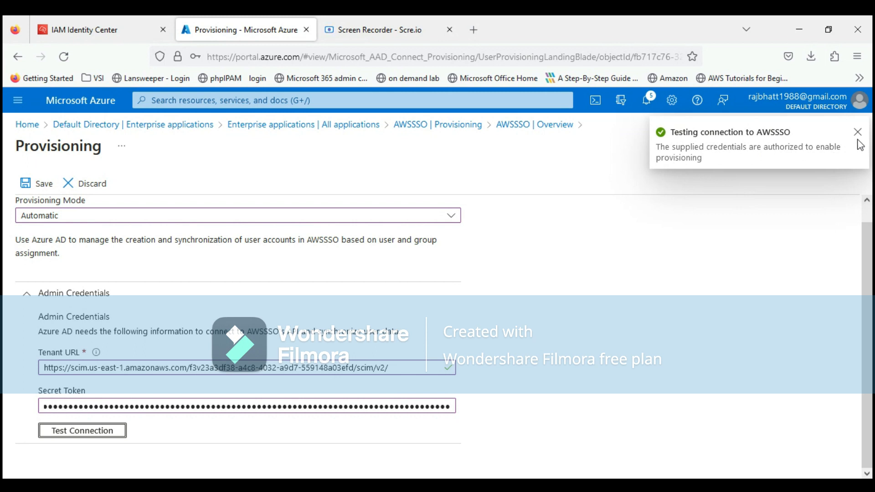
mouse_move(860, 140)
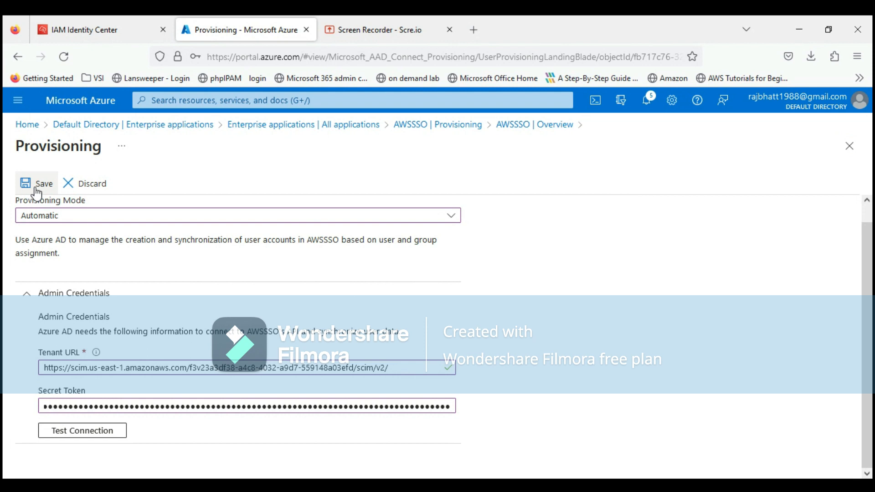
click(38, 183)
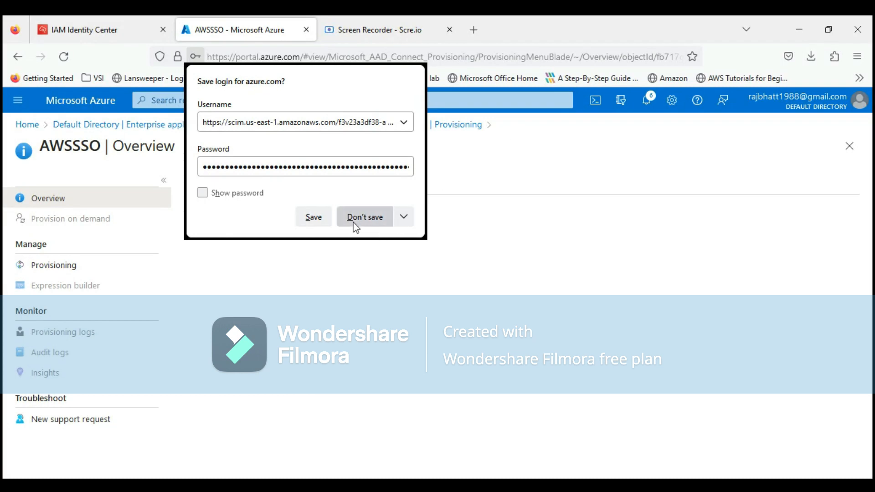
click(365, 216)
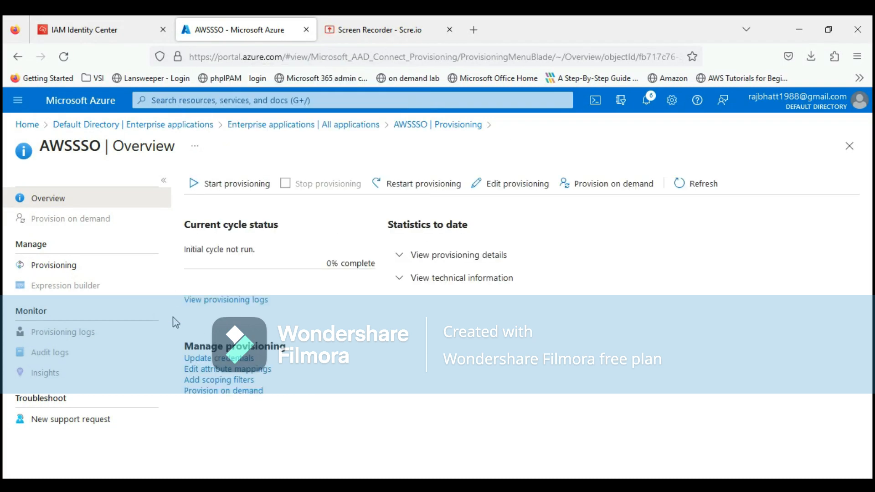
Step: Open AWSSSO from All applications and go to its Users and groups page
click(87, 124)
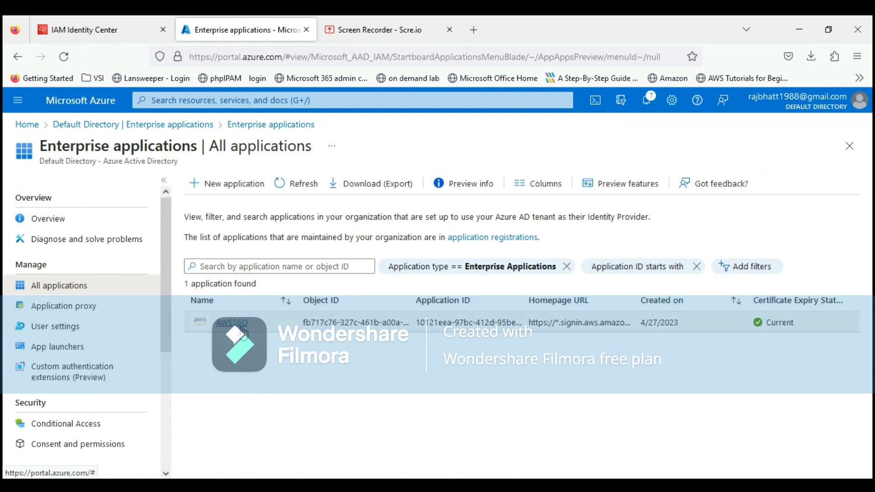
click(230, 322)
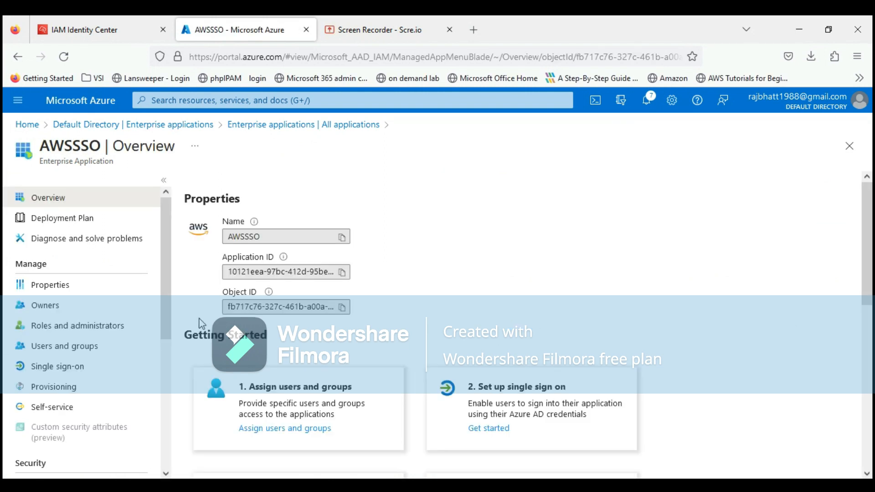
click(64, 346)
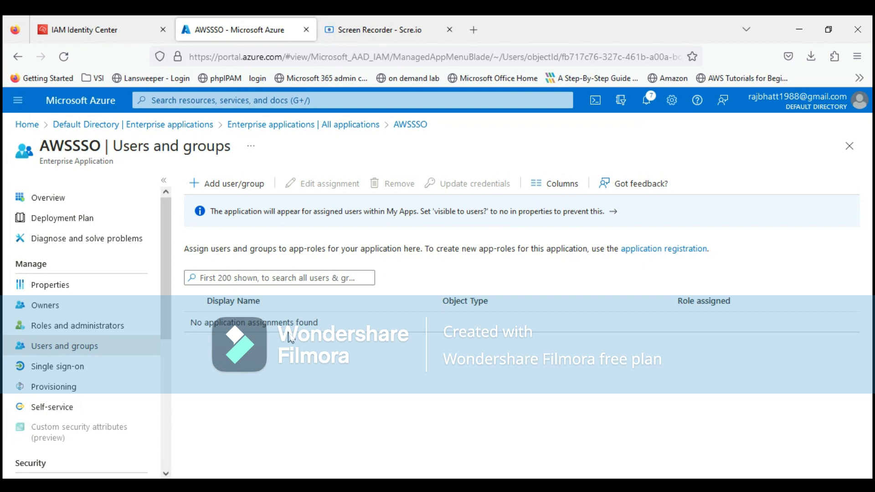
mouse_move(258, 224)
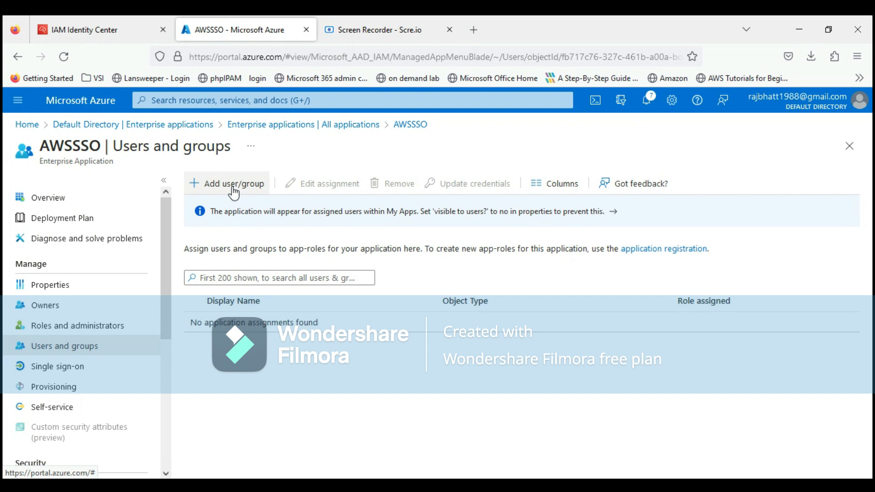
Step: Assign the awstest user to AWSSSO through Add user/group
click(226, 183)
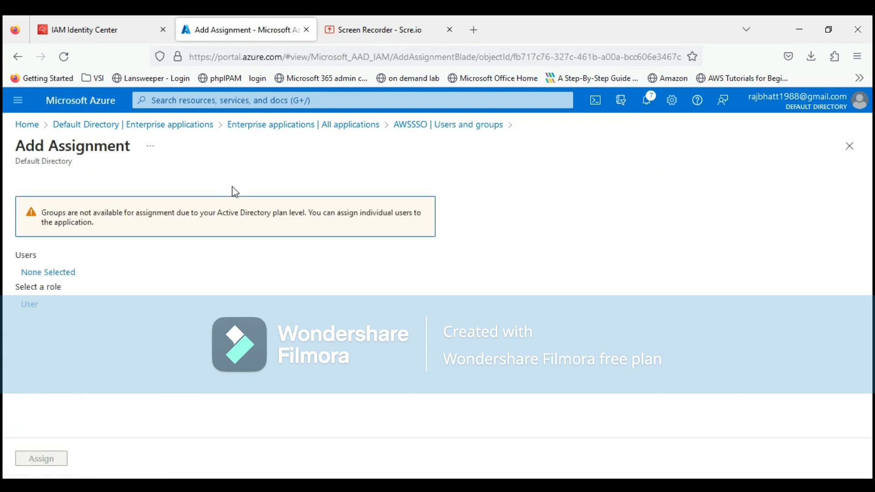
click(48, 273)
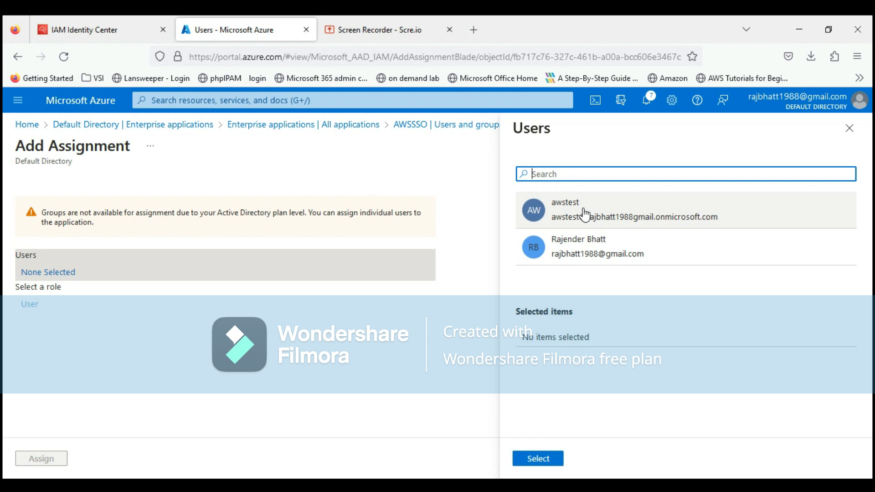
click(537, 458)
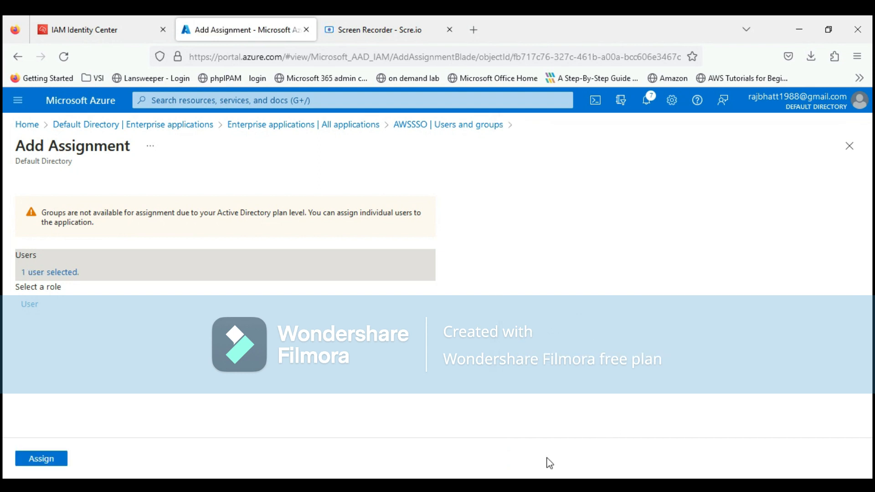
click(40, 458)
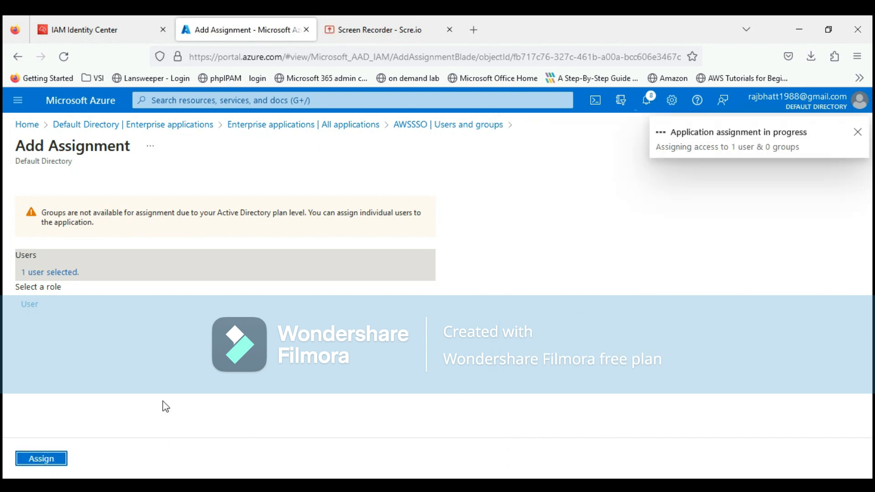
click(40, 458)
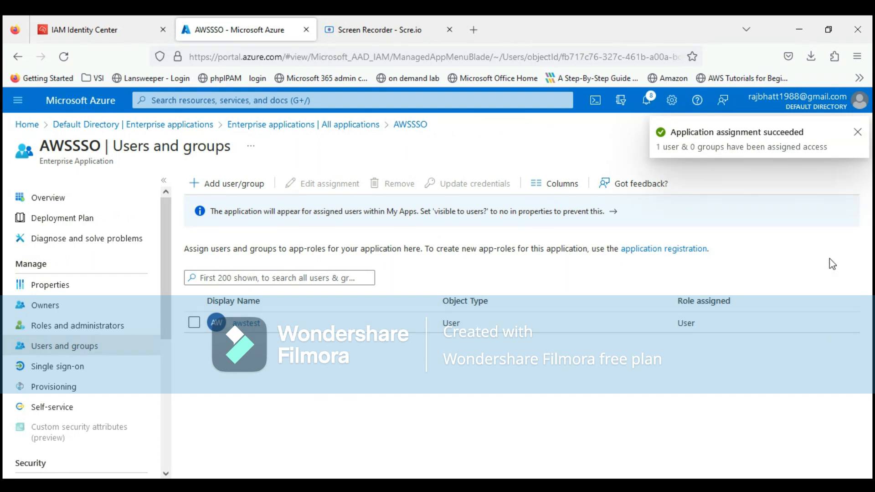
mouse_move(57, 366)
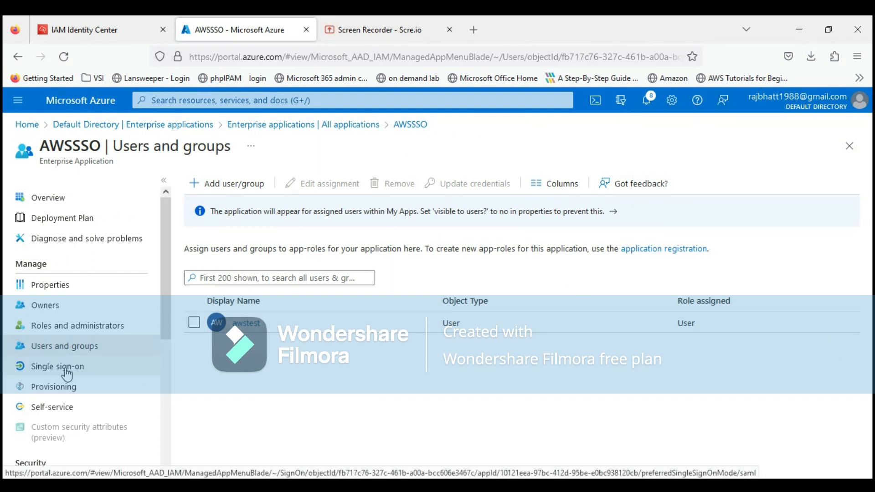
Step: Start the provisioning cycle from AWSSSO's Provisioning page
click(53, 386)
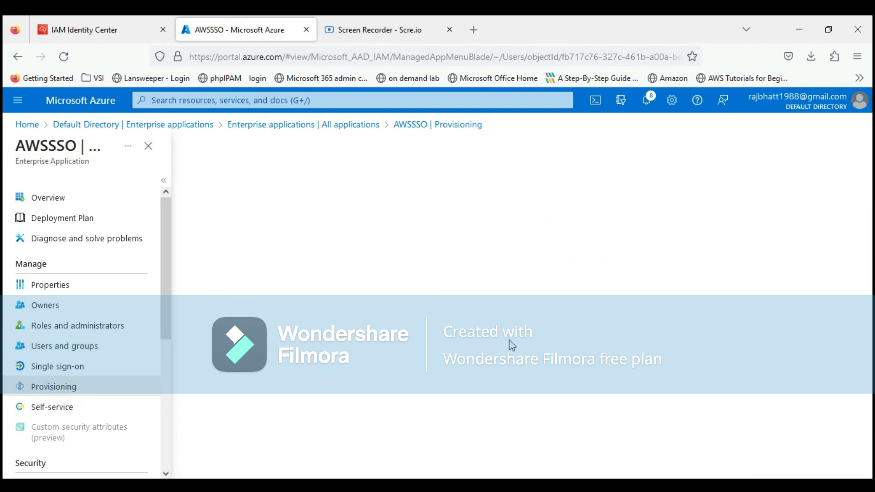
click(53, 386)
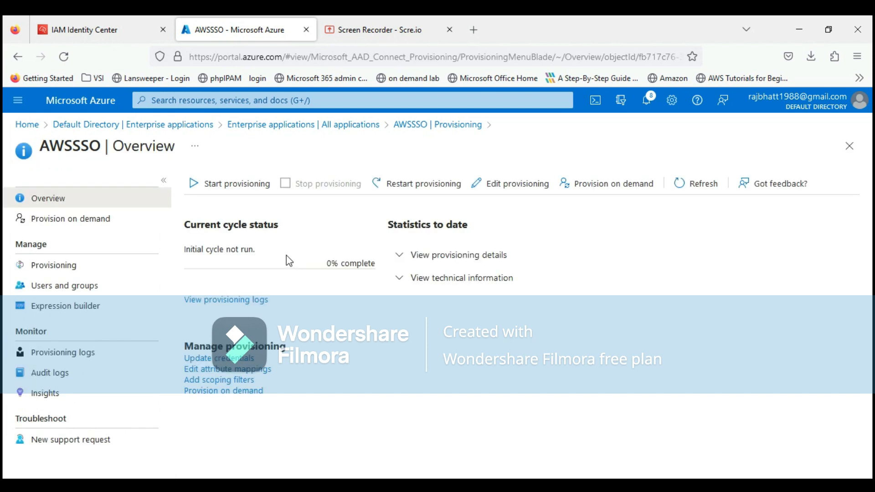
mouse_move(232, 184)
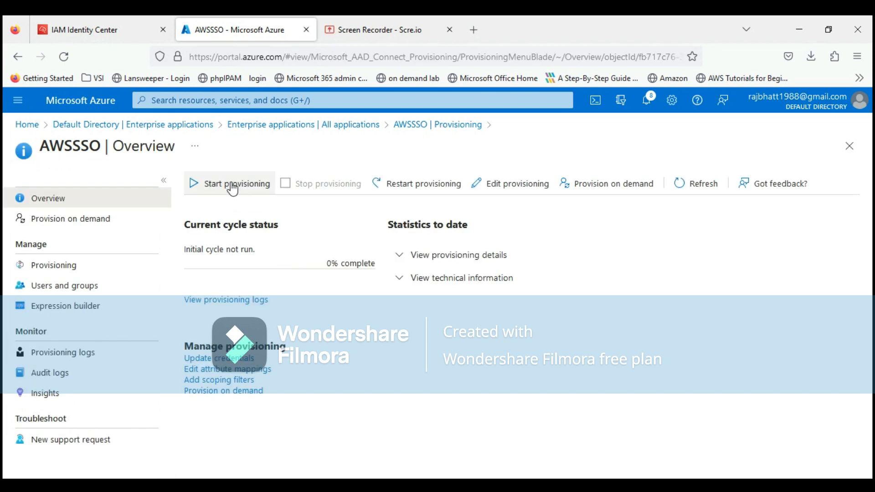
click(236, 183)
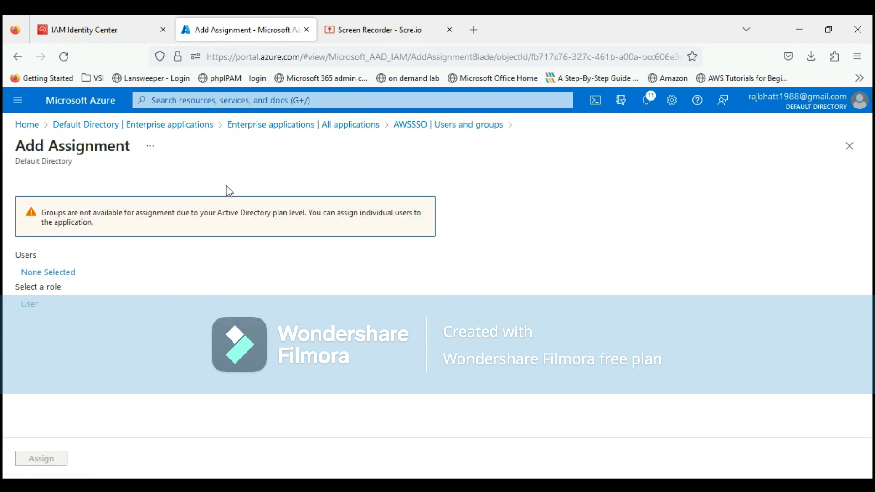
Step: Select and assign the second user to AWSSSO, then check Identity Center's Users list
click(48, 271)
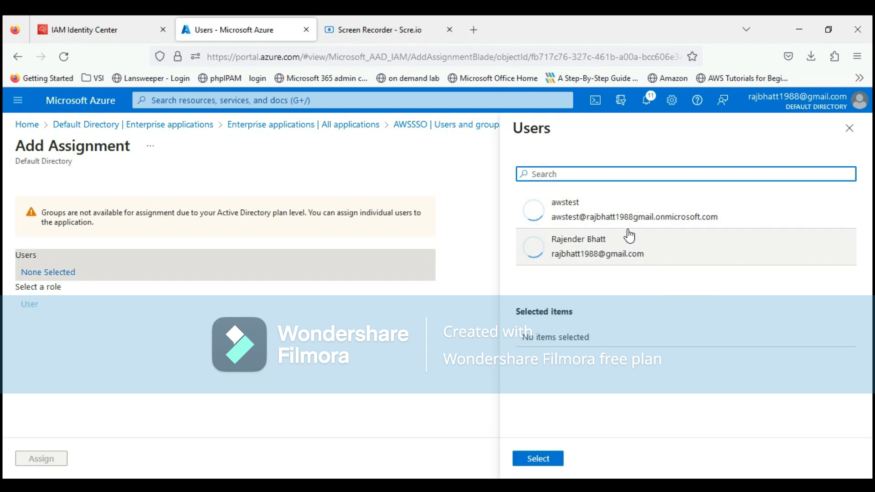
mouse_move(608, 245)
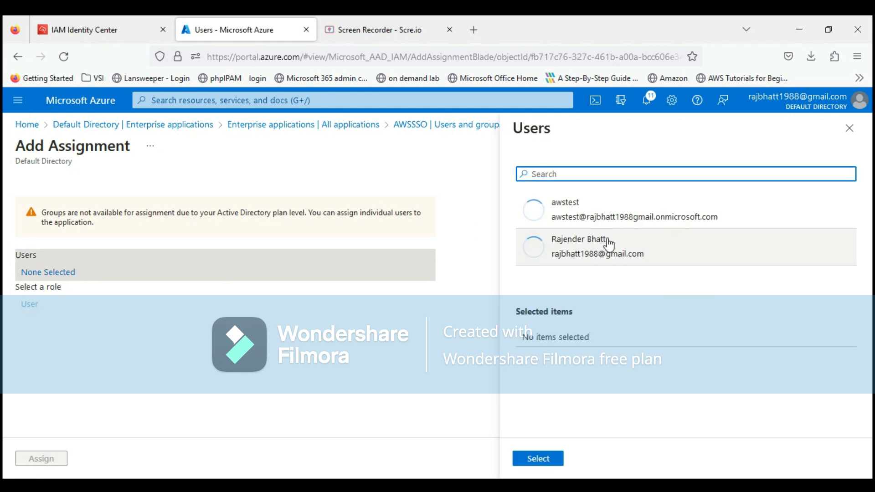
click(538, 458)
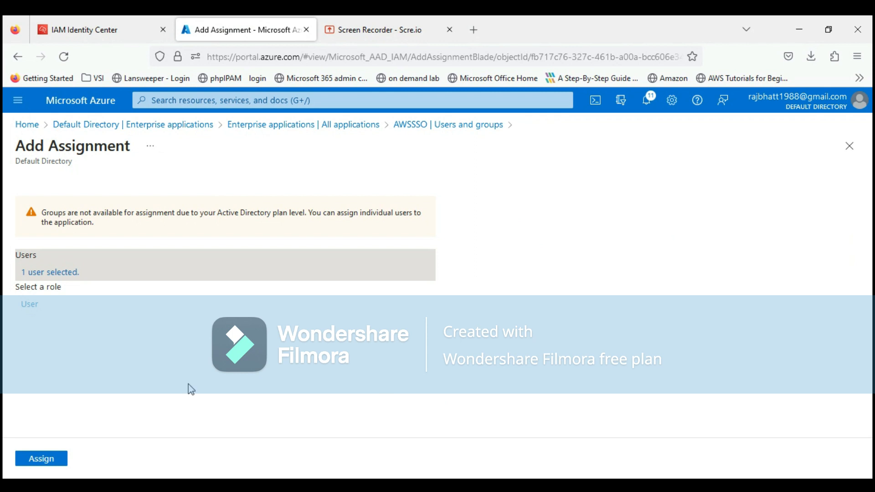
click(40, 458)
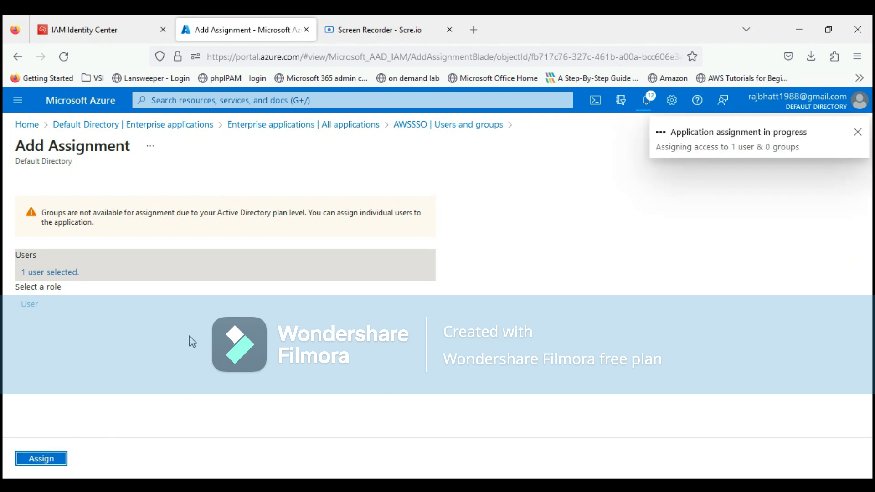
click(41, 458)
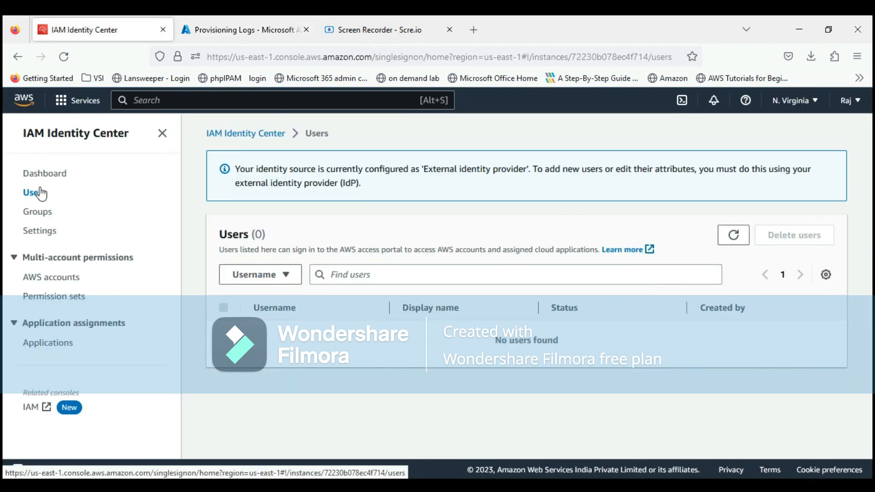
Step: Switch back to the Azure portal tab to check AWSSSO's provisioning logs
click(244, 30)
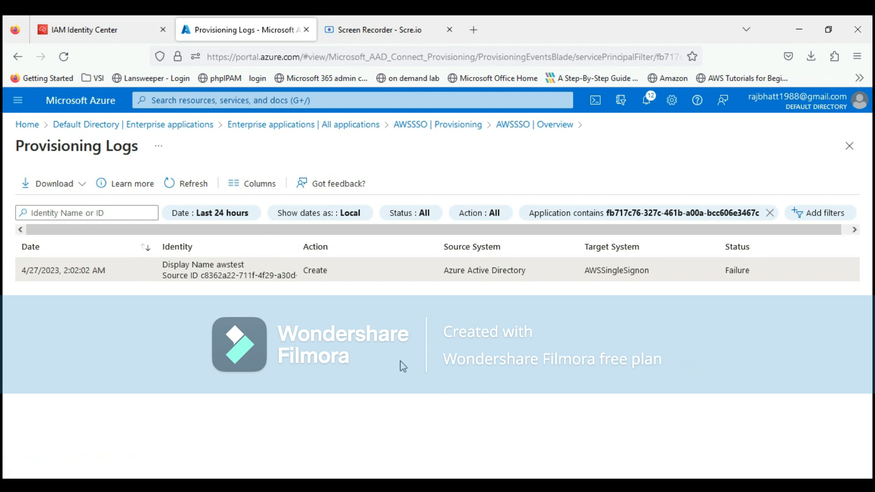
mouse_move(440, 353)
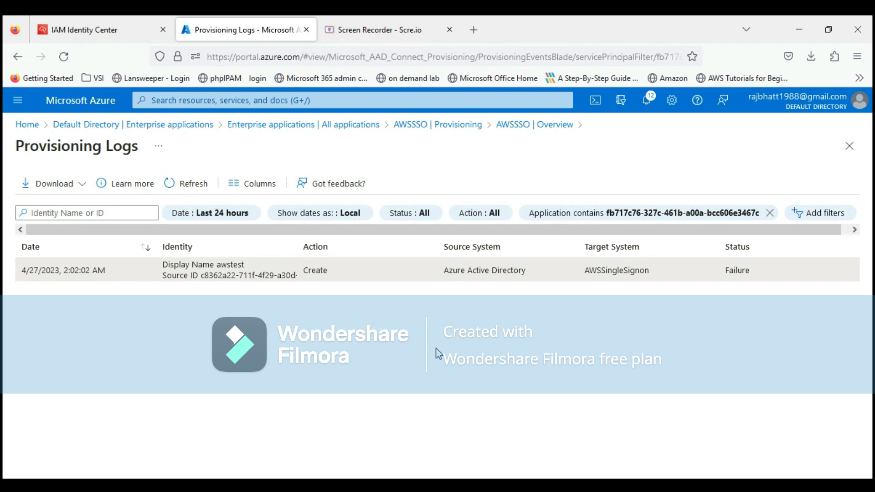
mouse_move(369, 324)
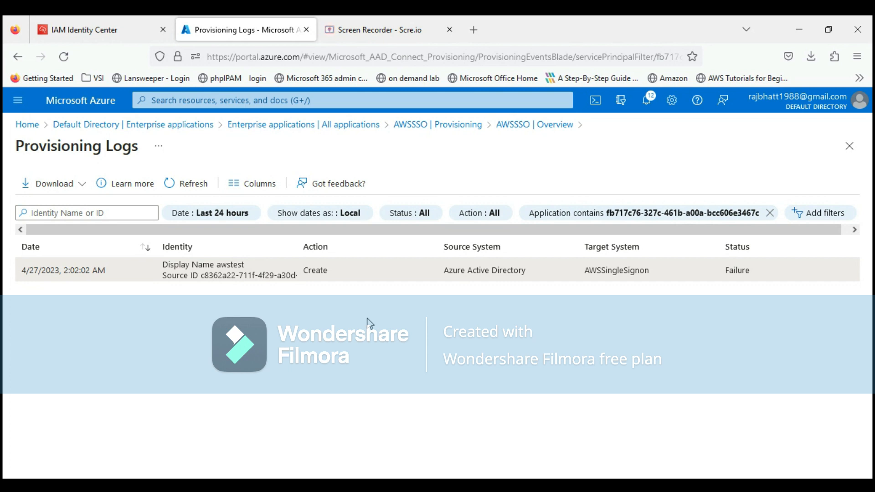
mouse_move(456, 154)
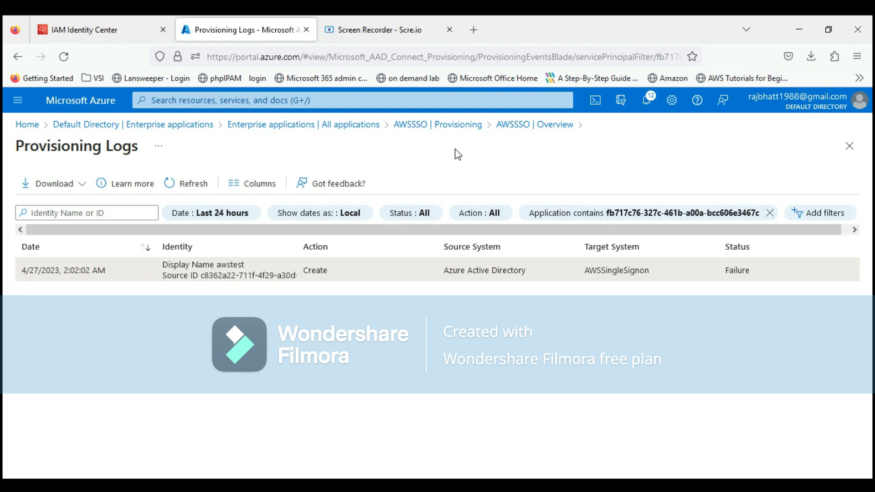
mouse_move(456, 139)
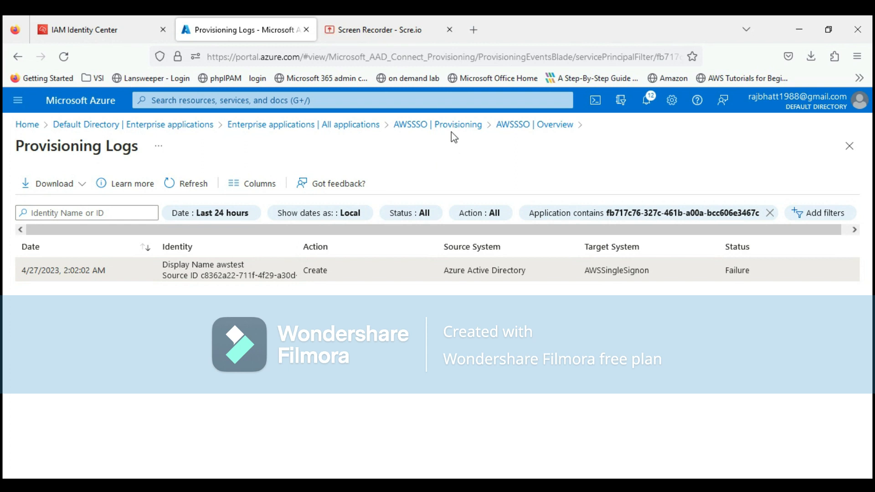
mouse_move(437, 125)
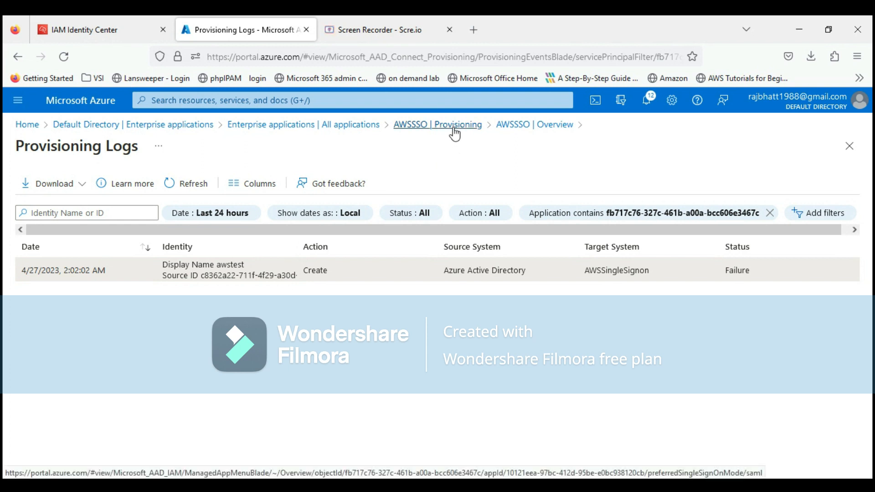